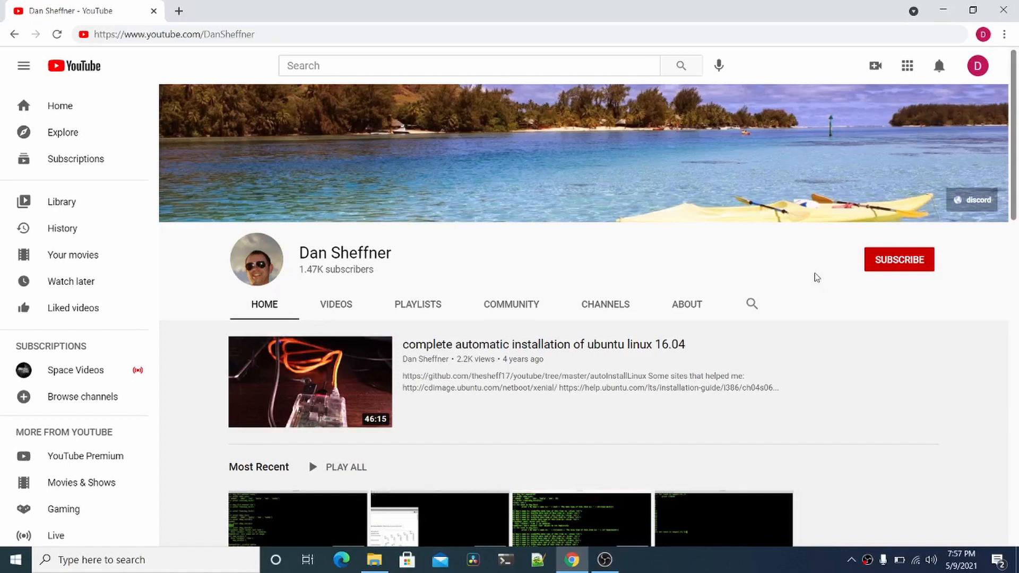
Subscribe to the YouTube channel whose page is open
{"action": "left_click", "coordinate": [899, 259]}
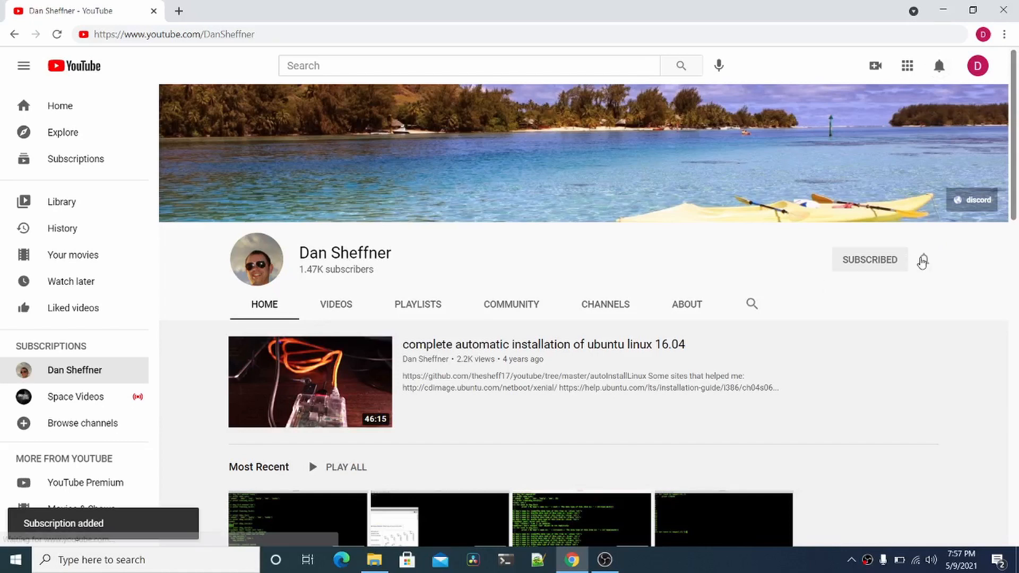
{"action": "left_click", "coordinate": [923, 260]}
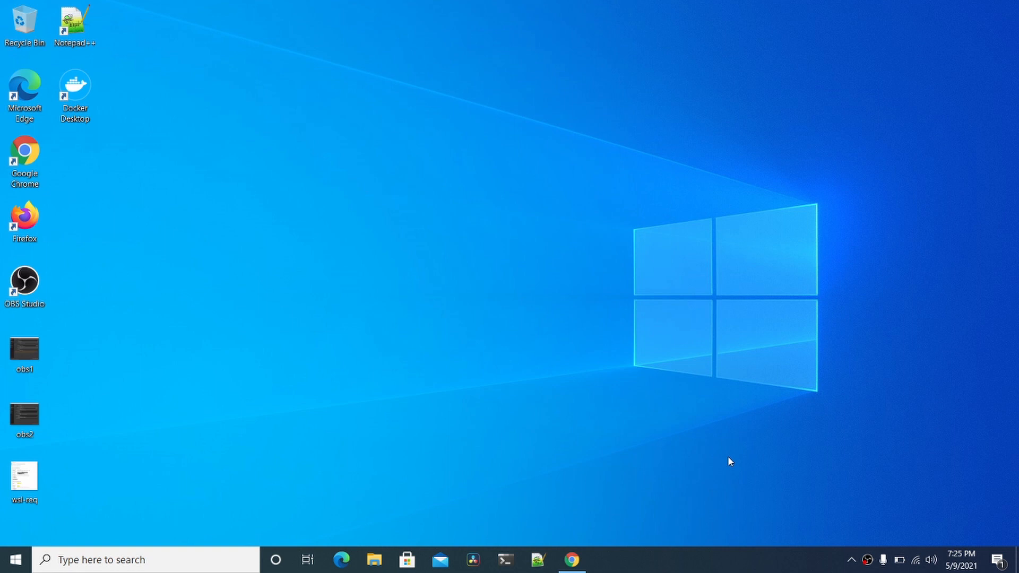
{"action": "mouse_move", "coordinate": [125, 515]}
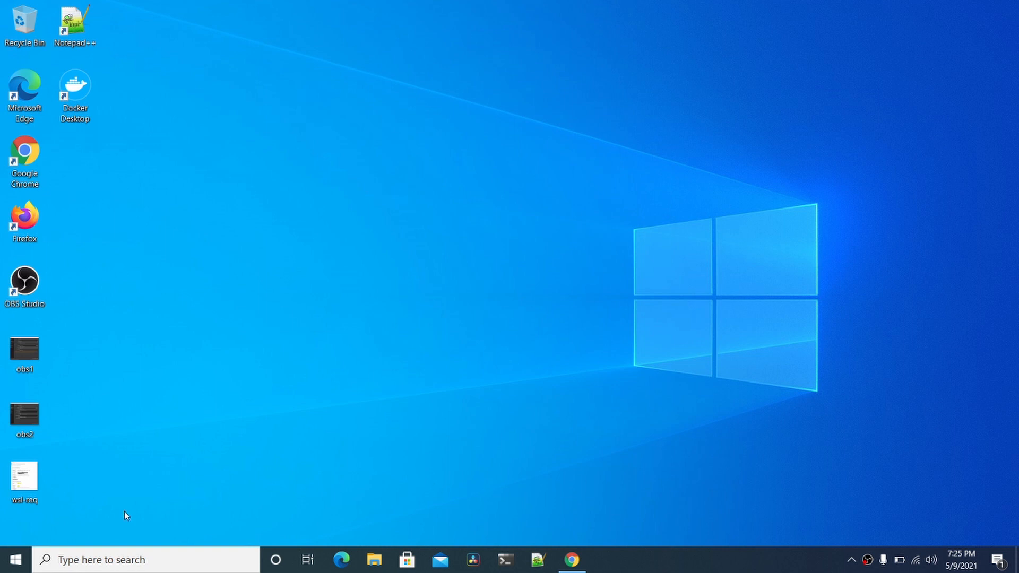
Search Start for 'my' and open This PC in Windows Explorer
{"action": "left_click", "coordinate": [11, 560]}
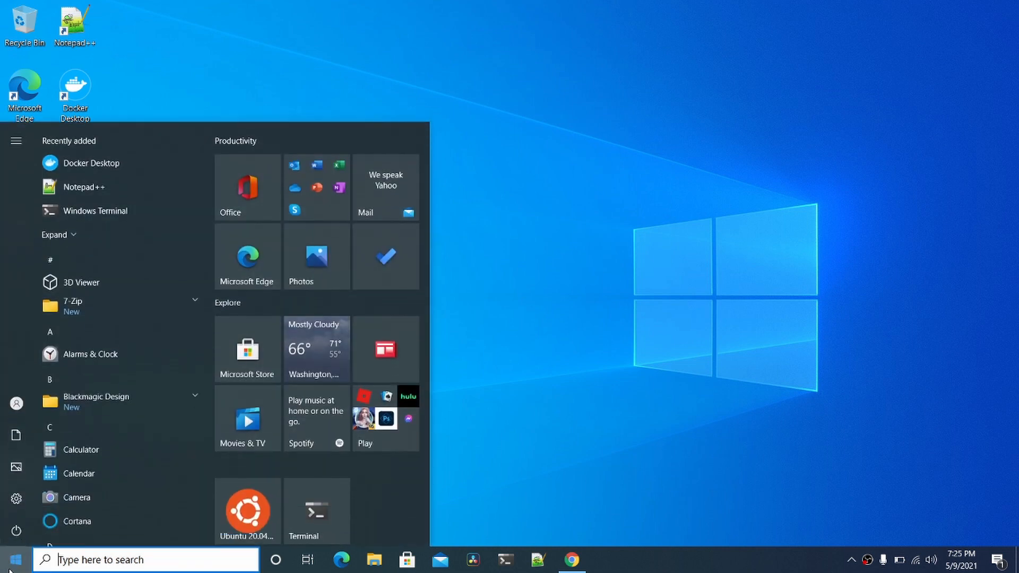
{"action": "type", "text": "my"}
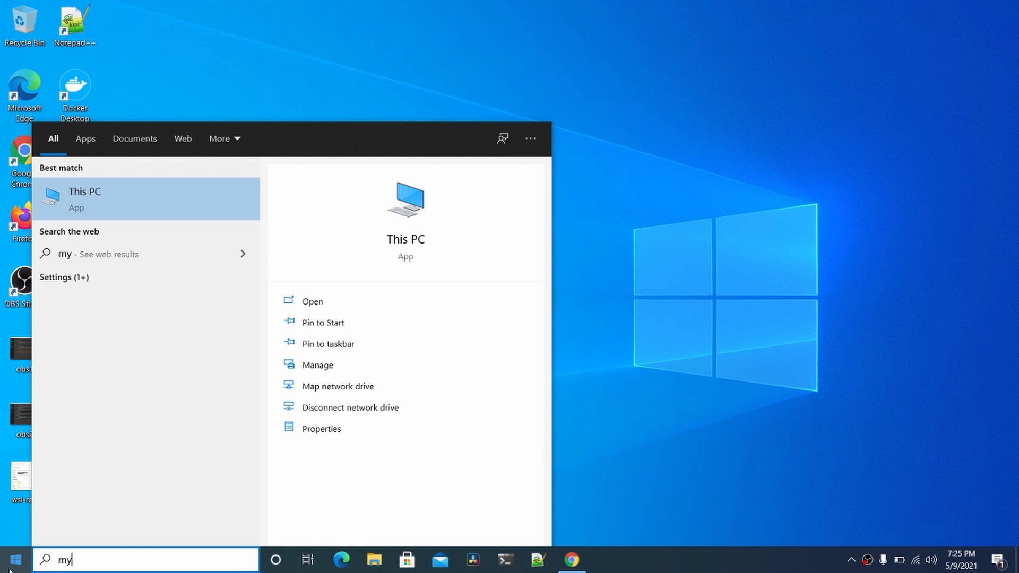
{"action": "right_click", "coordinate": [84, 198]}
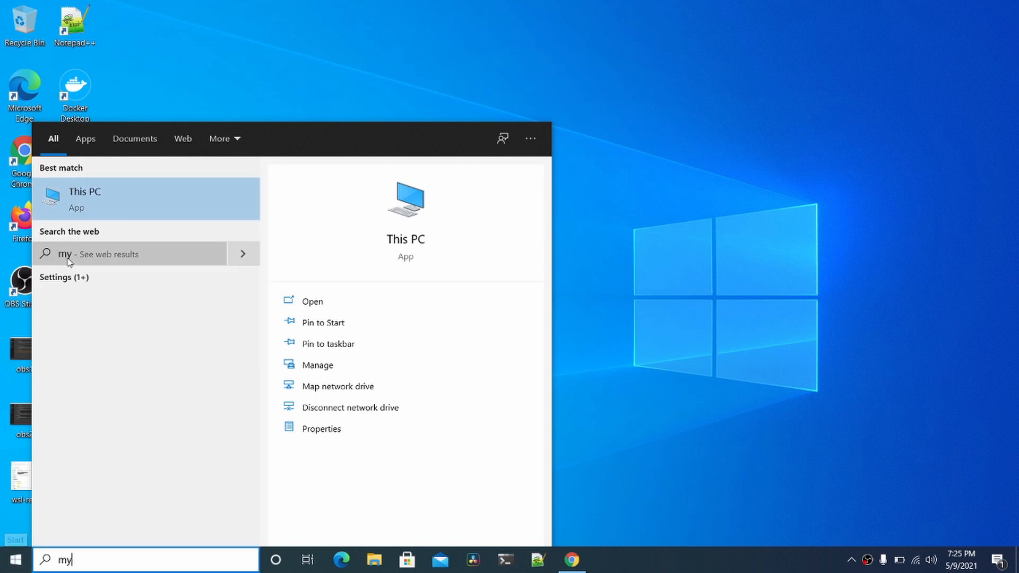
{"action": "left_click", "coordinate": [84, 198]}
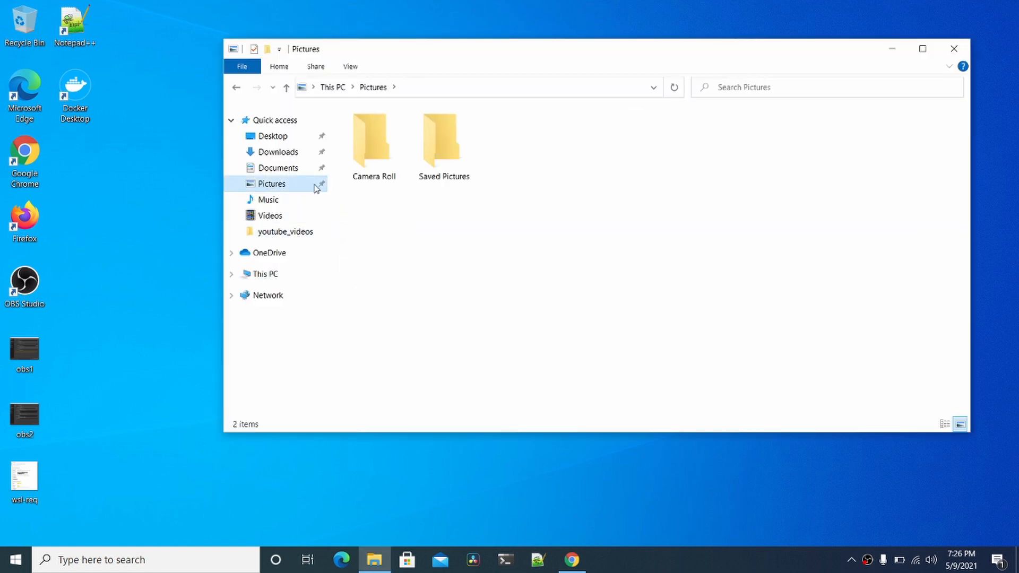
{"action": "mouse_move", "coordinate": [293, 185]}
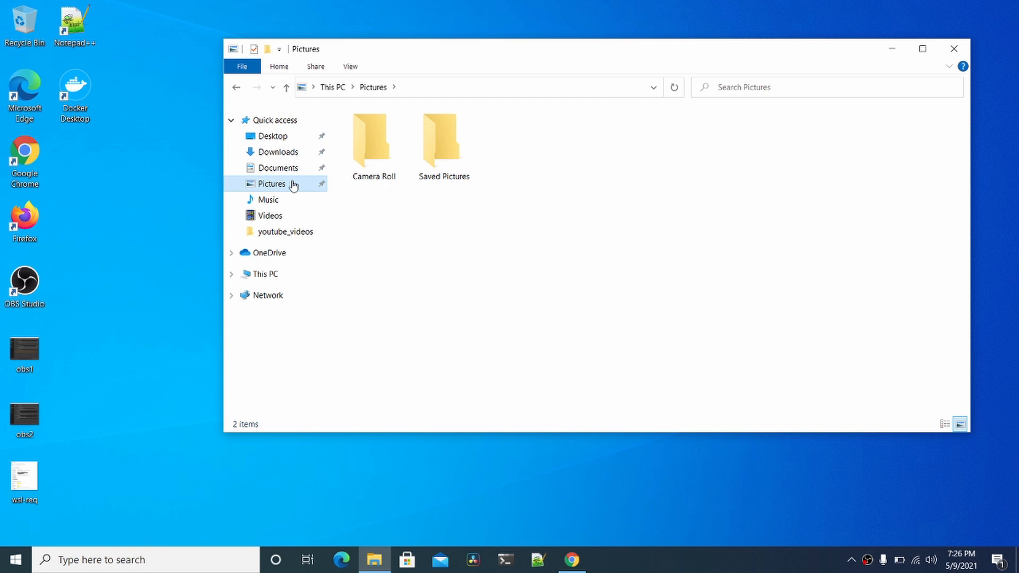
{"action": "mouse_move", "coordinate": [279, 152]}
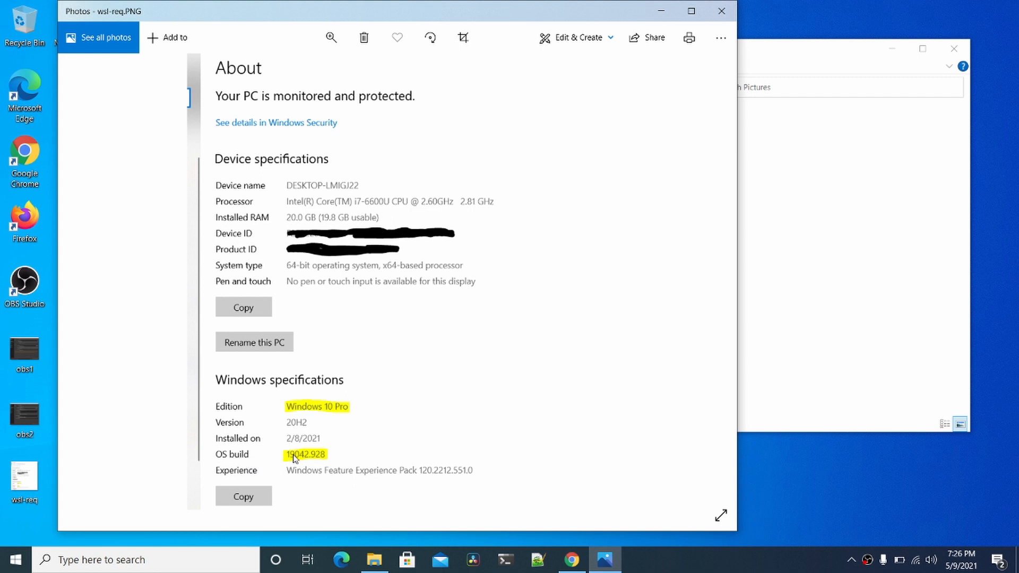
{"action": "mouse_move", "coordinate": [311, 455]}
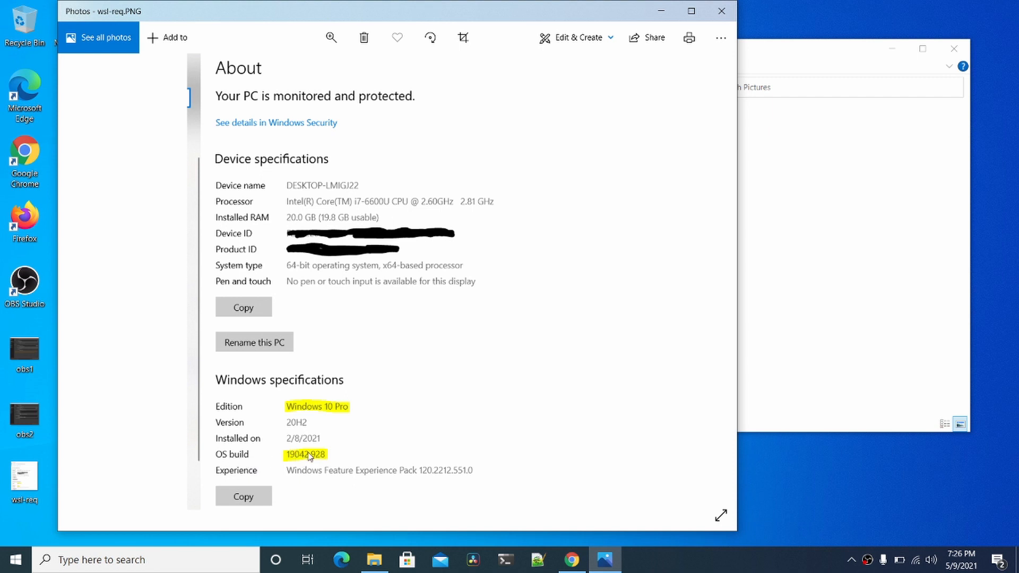
{"action": "mouse_move", "coordinate": [451, 306]}
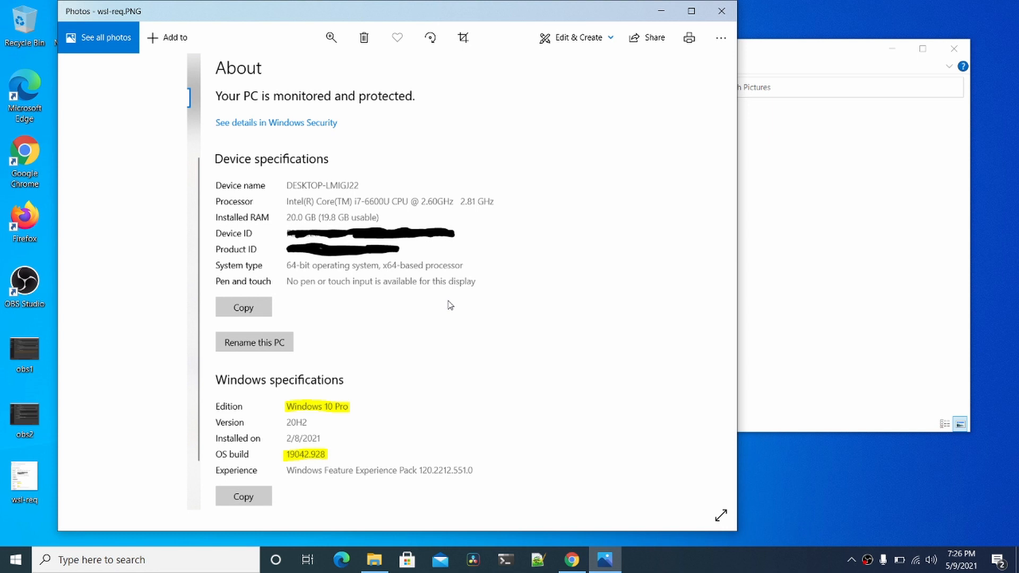
{"action": "mouse_move", "coordinate": [507, 252]}
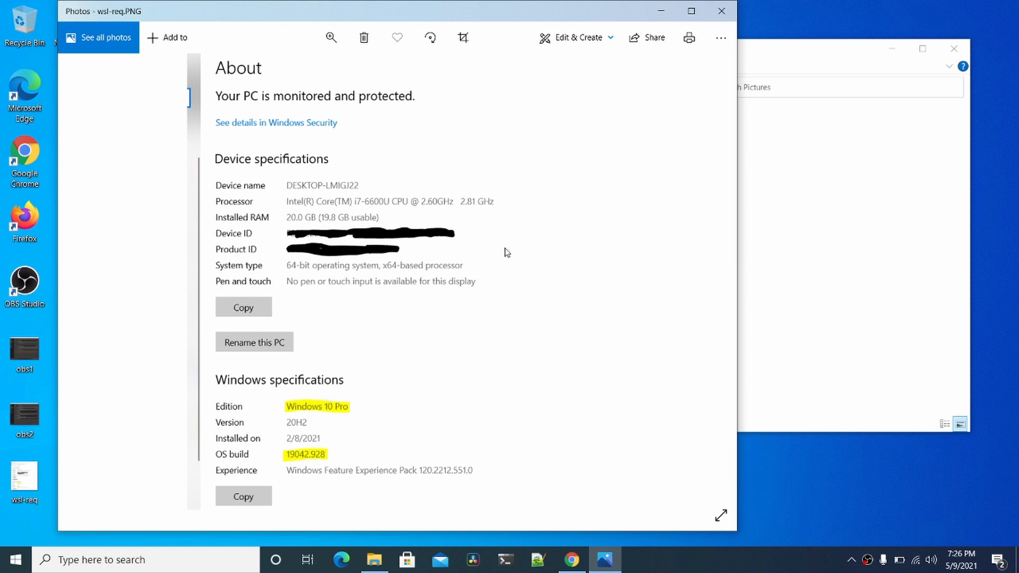
{"action": "mouse_move", "coordinate": [477, 203]}
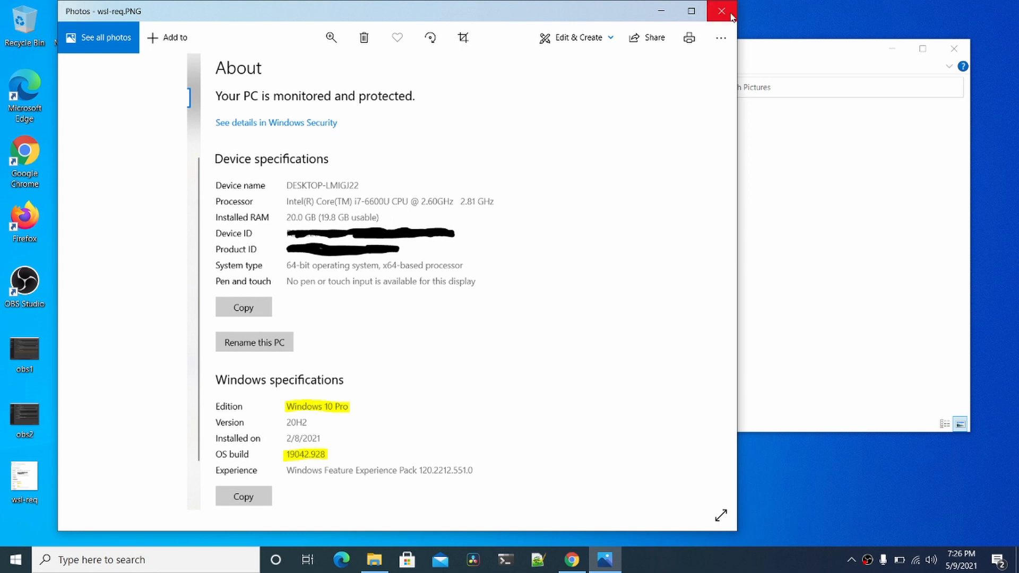
{"action": "mouse_move", "coordinate": [463, 37]}
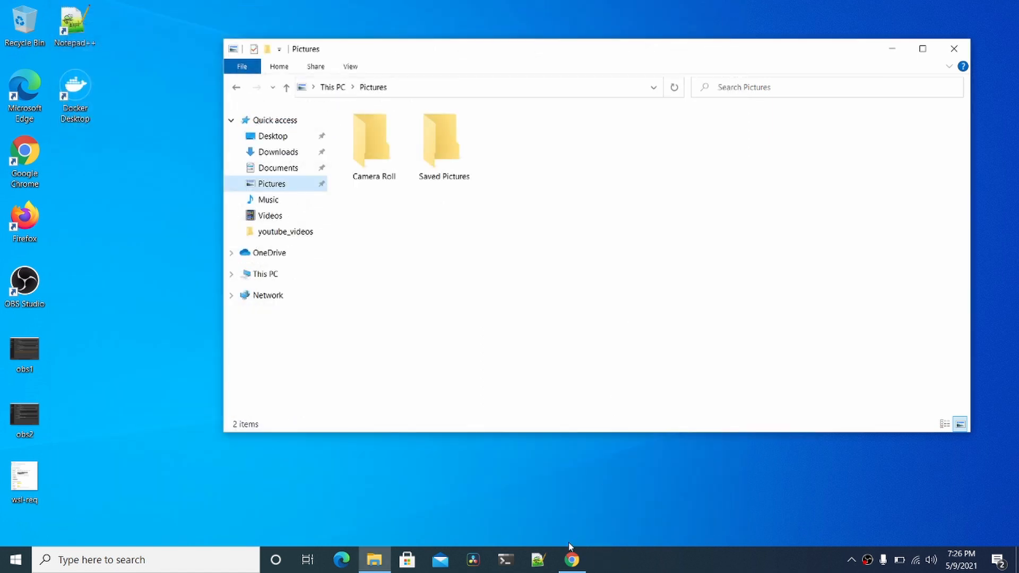
Bring Chrome back and open Docker's Get Started page
{"action": "left_click", "coordinate": [571, 559]}
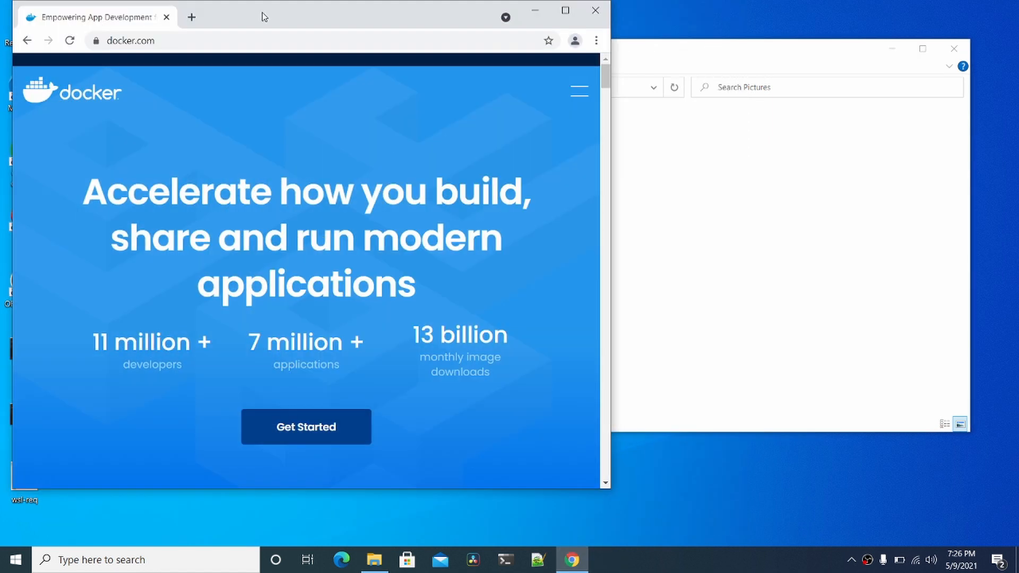
{"action": "left_click", "coordinate": [306, 427]}
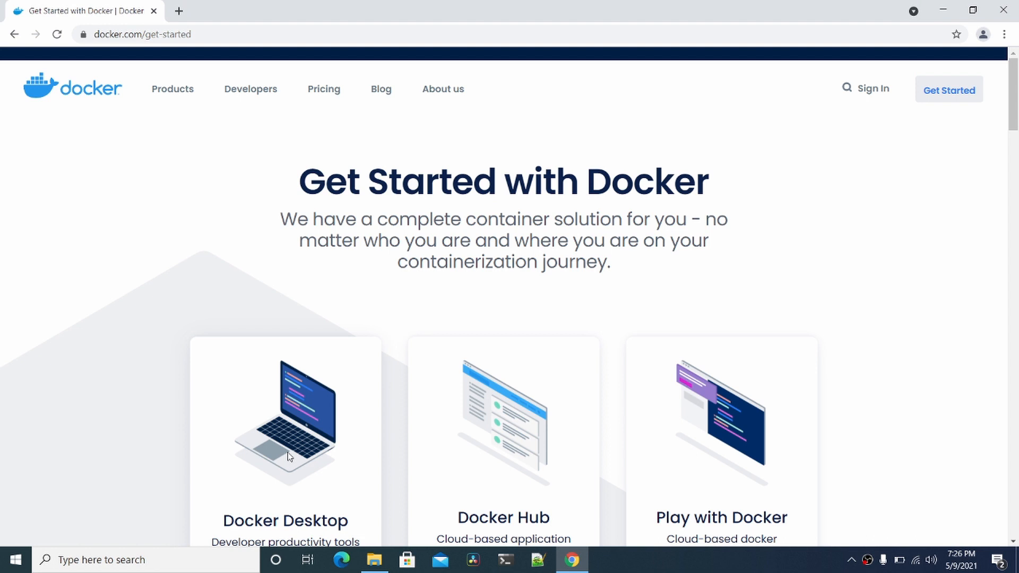
{"action": "scroll", "scroll_direction": "down", "scroll_amount": 3}
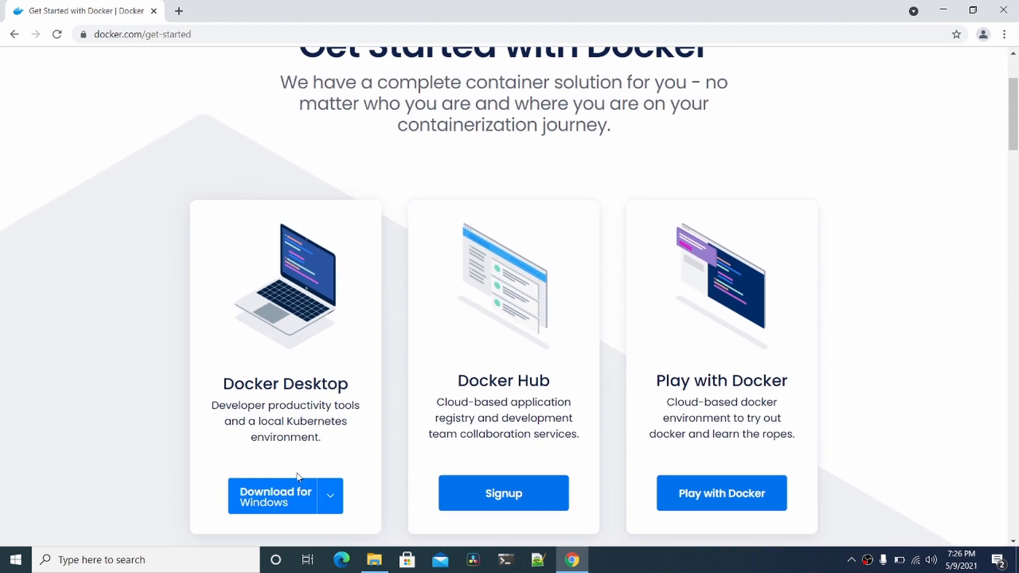
Show the downloaded Docker Desktop Installer.exe in its folder from Chrome's downloads list
{"action": "left_click", "coordinate": [1005, 34]}
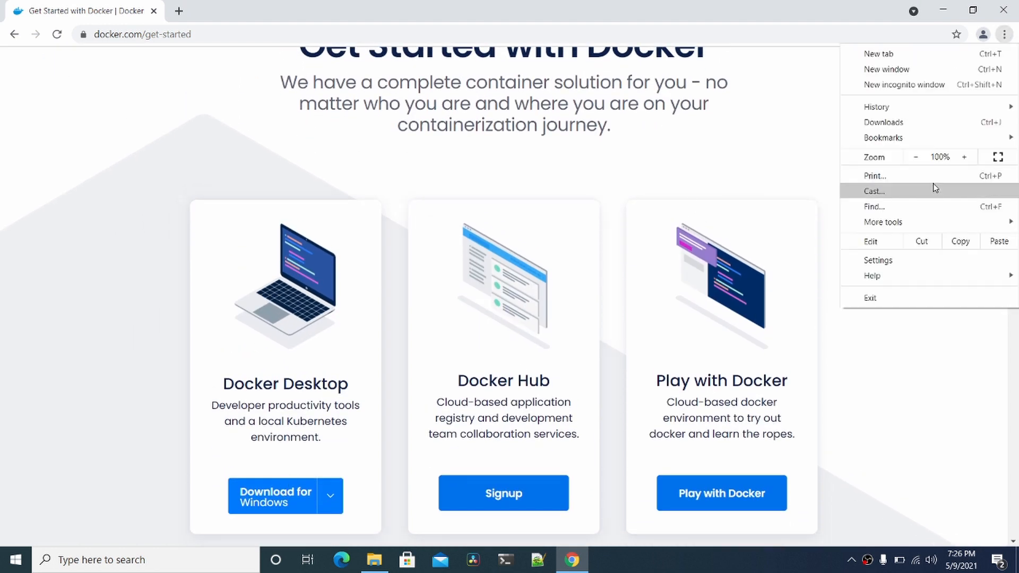
{"action": "left_click", "coordinate": [883, 122]}
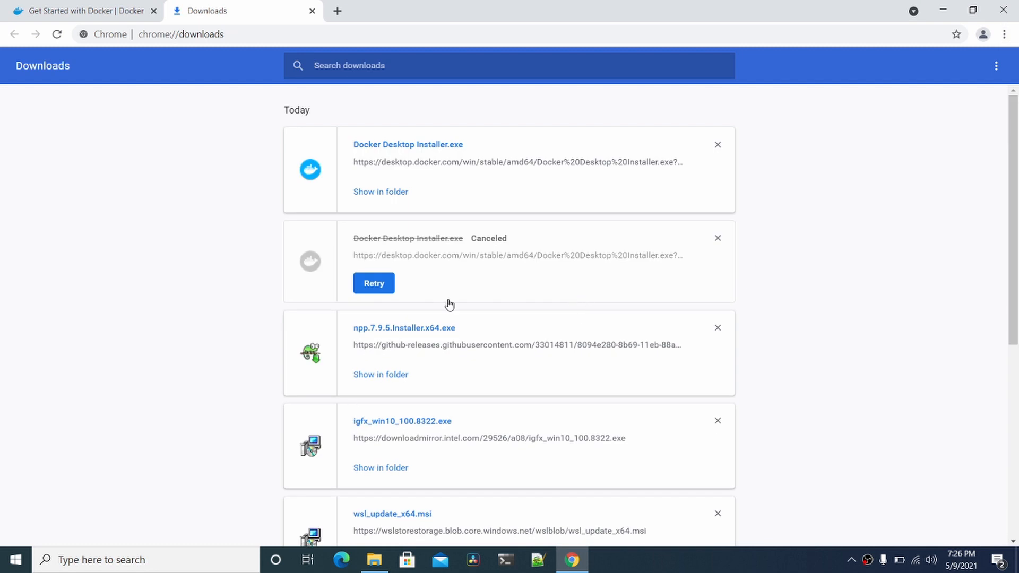
{"action": "left_click", "coordinate": [380, 192]}
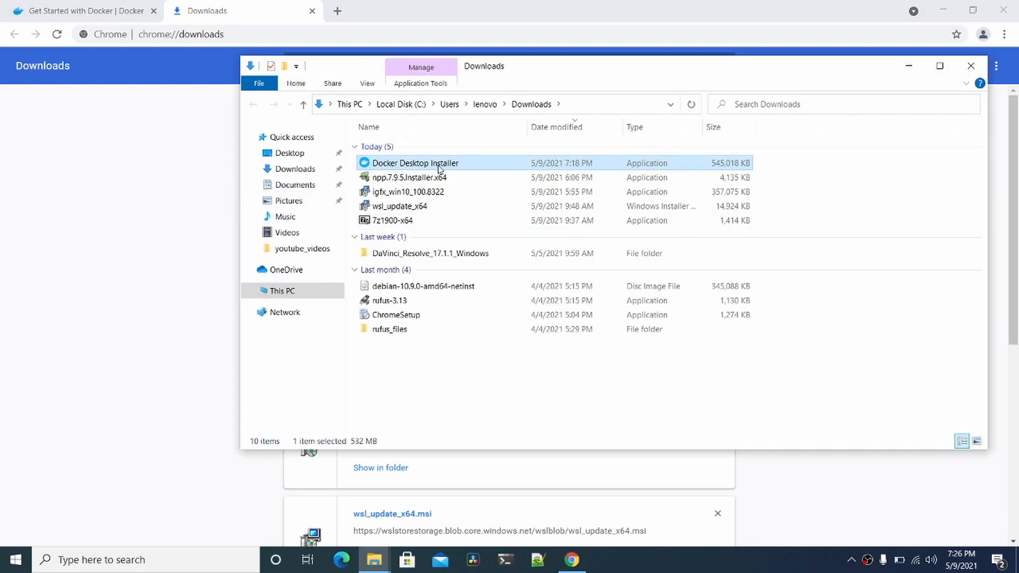
{"action": "mouse_move", "coordinate": [328, 185]}
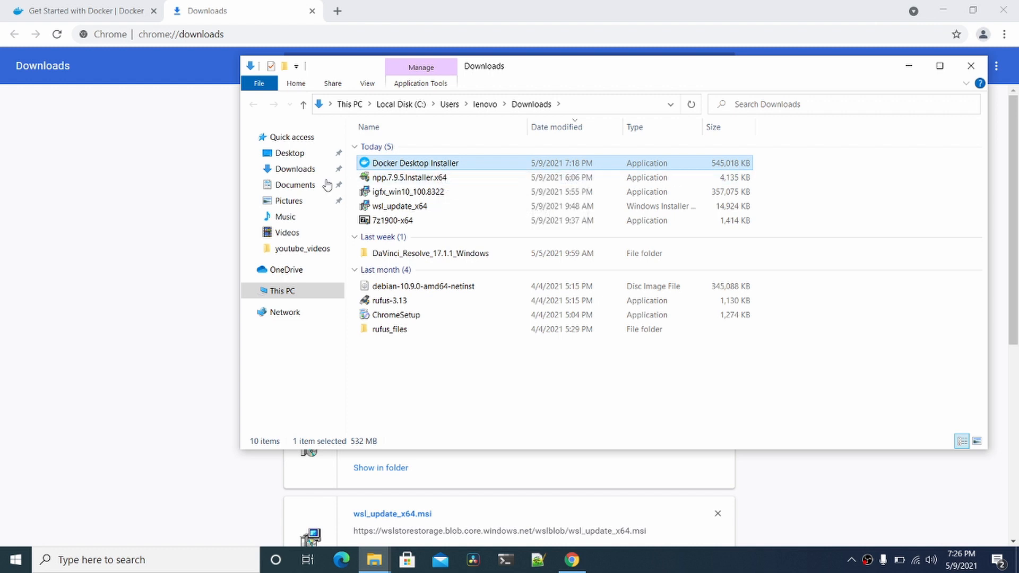
{"action": "mouse_move", "coordinate": [216, 199]}
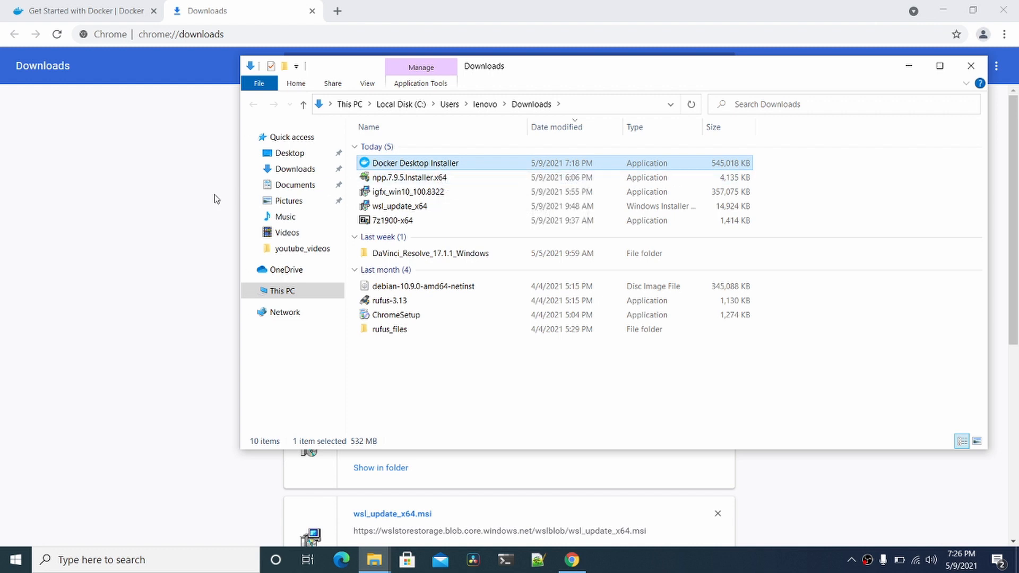
Hide Chrome to reveal the Downloads folder and show the hidden tray icons
{"action": "left_click", "coordinate": [971, 66]}
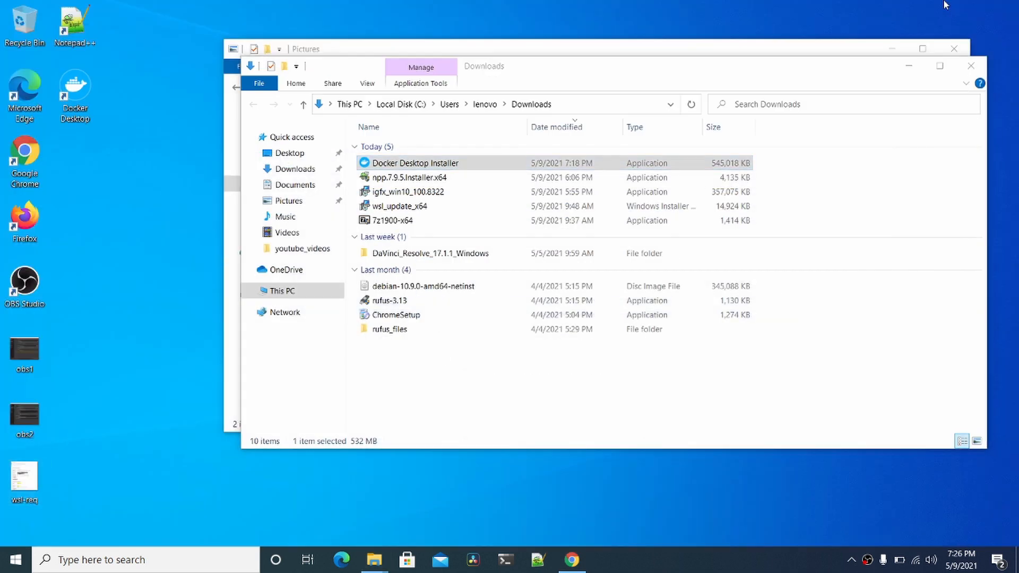
{"action": "left_click", "coordinate": [850, 559]}
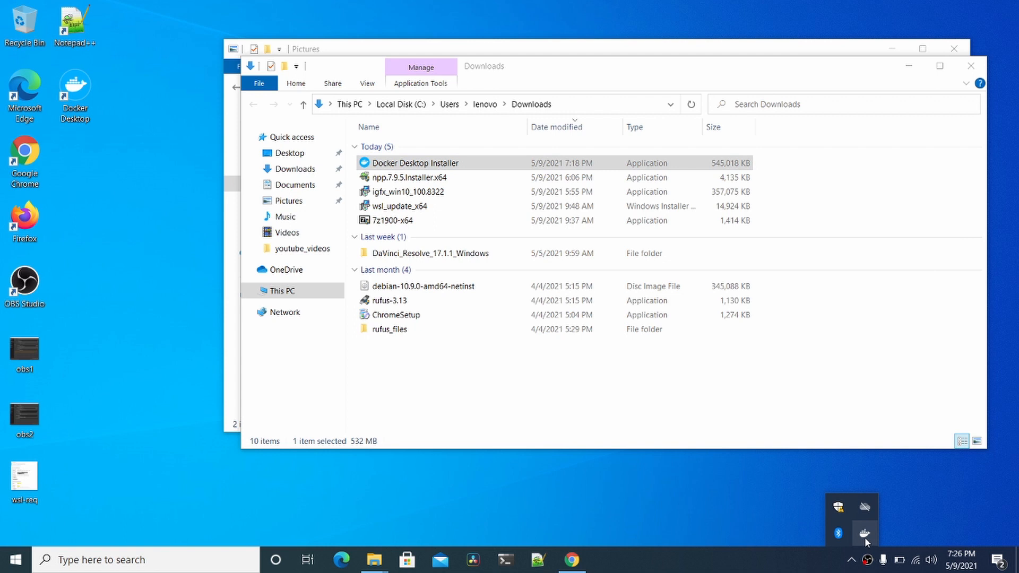
{"action": "mouse_move", "coordinate": [864, 542]}
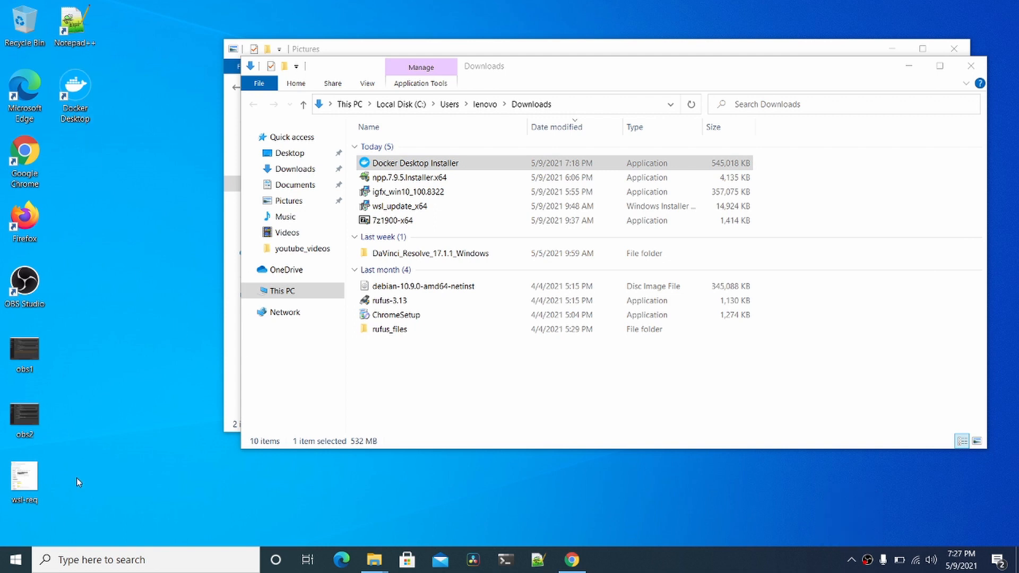
Launch the Docker Desktop dashboard from the desktop shortcut
{"action": "left_click", "coordinate": [12, 559]}
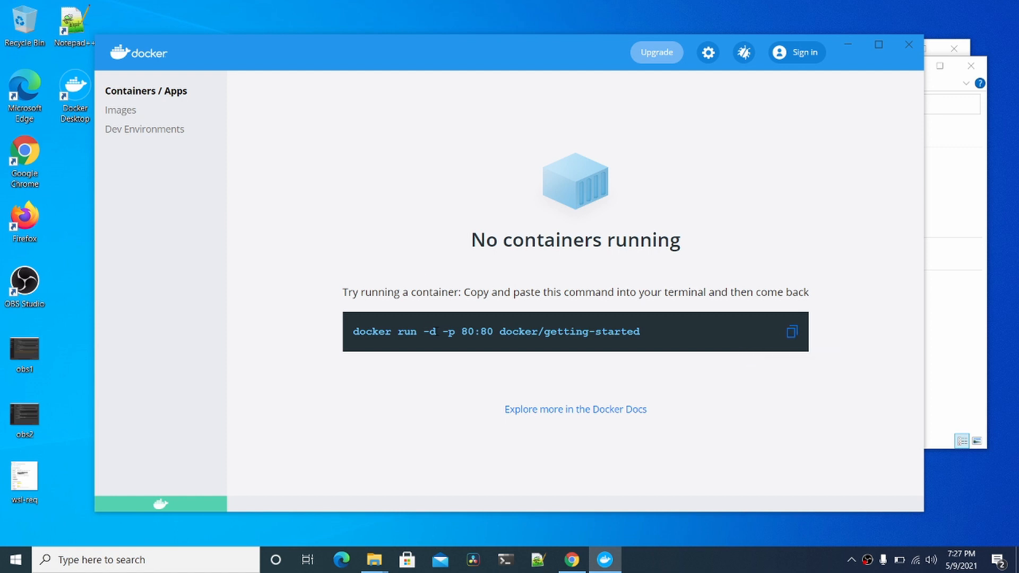
{"action": "mouse_move", "coordinate": [260, 143]}
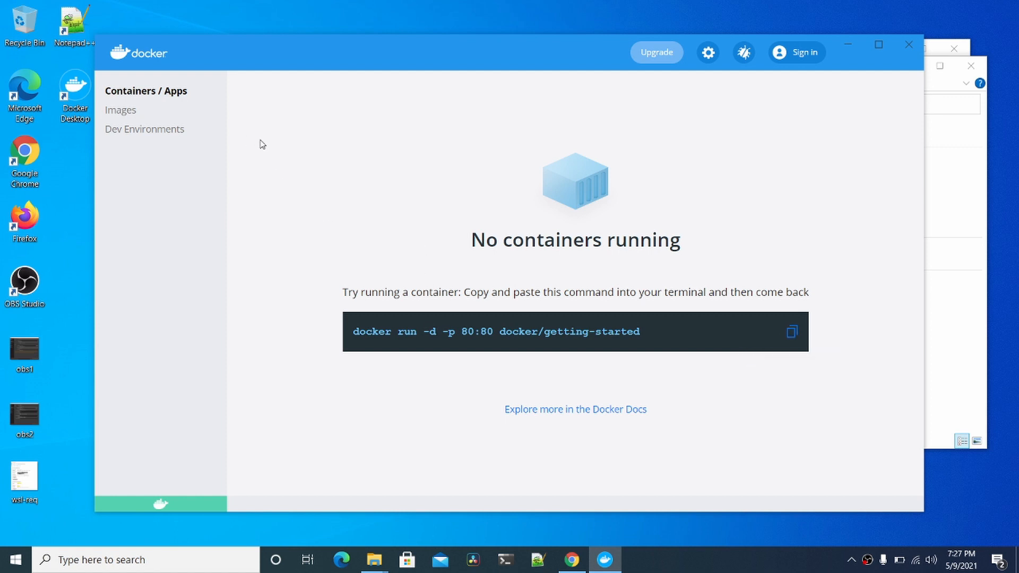
{"action": "mouse_move", "coordinate": [32, 553]}
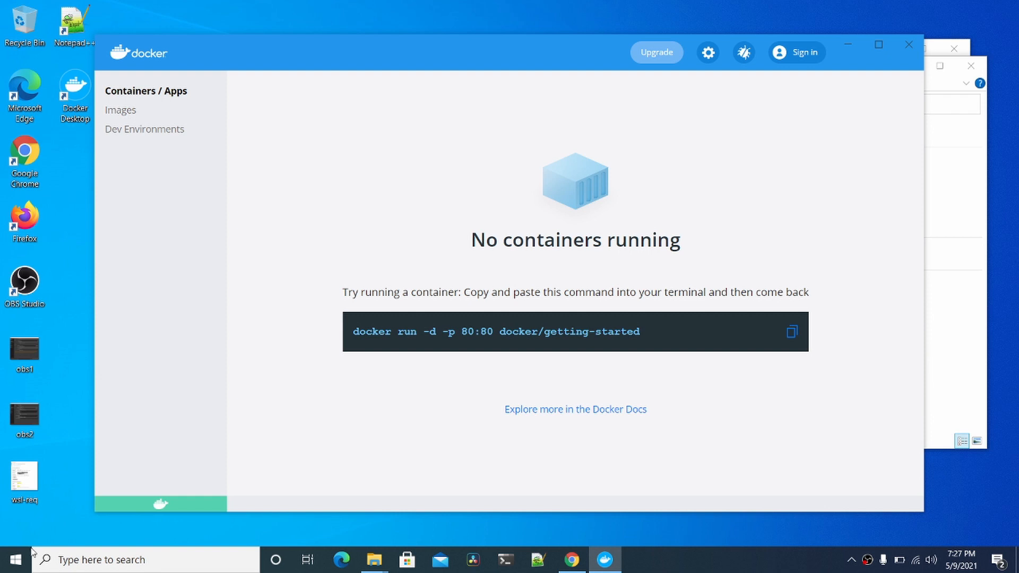
{"action": "mouse_move", "coordinate": [15, 560]}
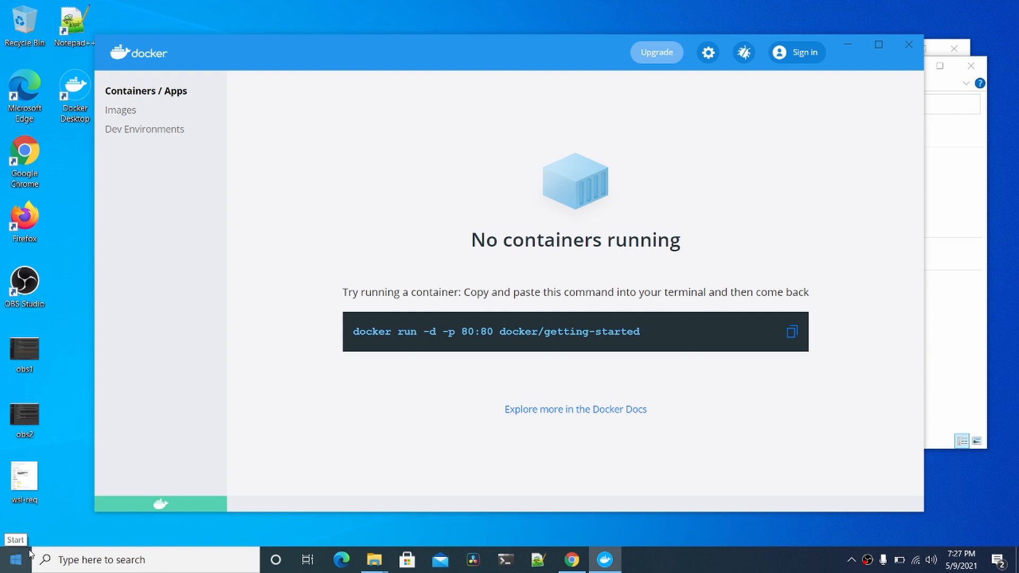
Launch Ubuntu 20.04 and check the installed version with 'docker --version'
{"action": "left_click", "coordinate": [11, 560]}
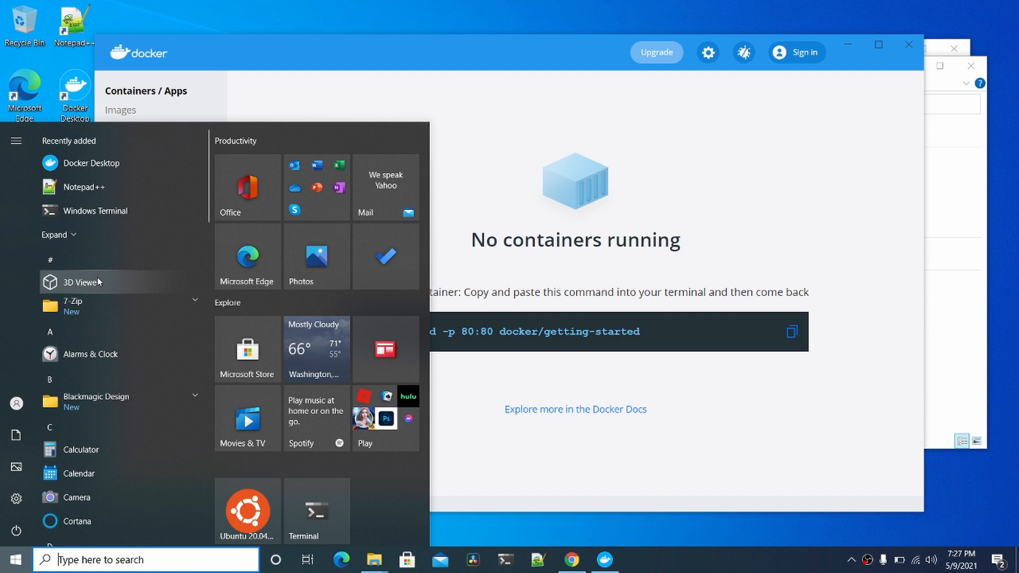
{"action": "left_click", "coordinate": [247, 514]}
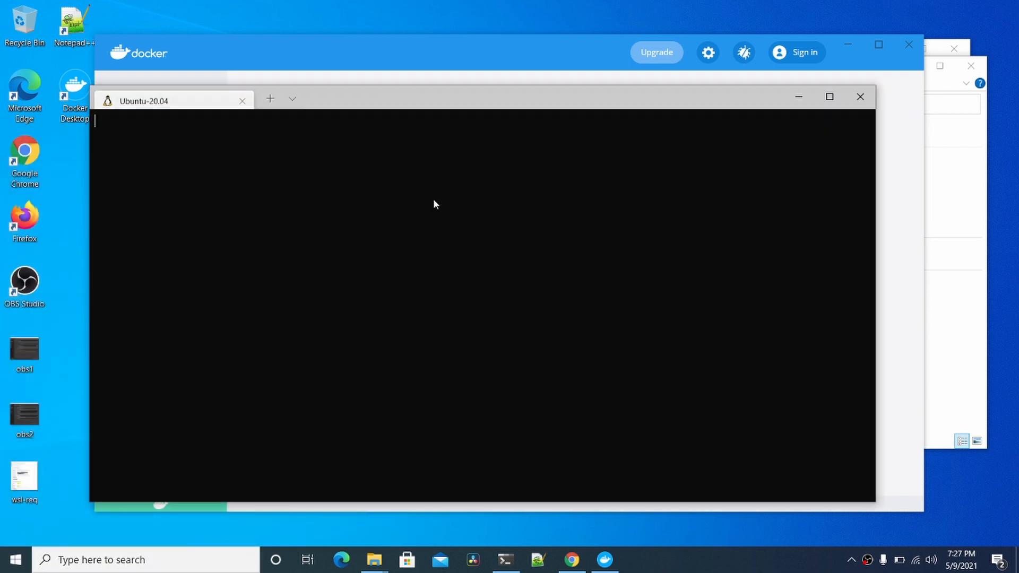
{"action": "type", "text": "docker"}
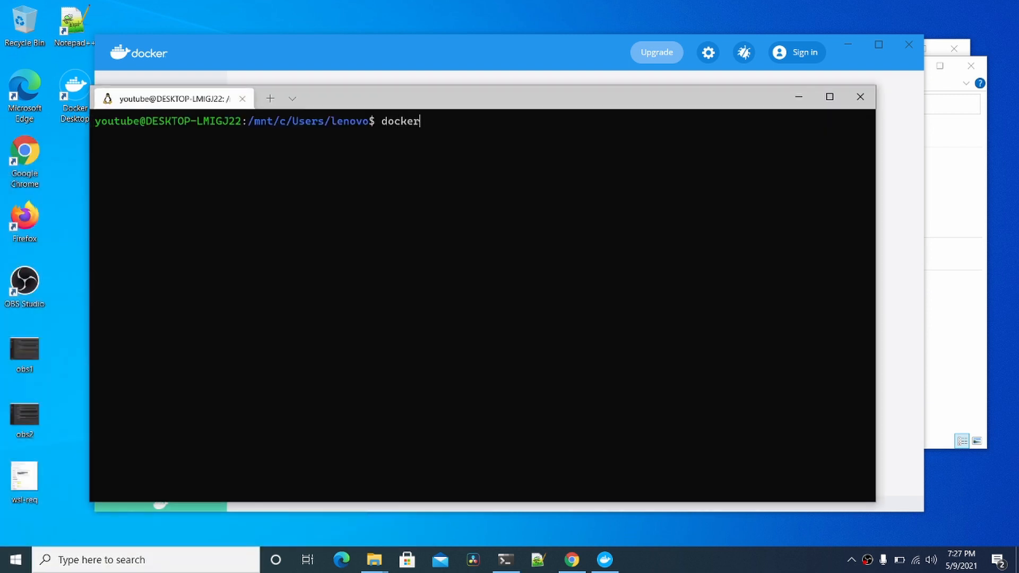
{"action": "type", "text": "--version"}
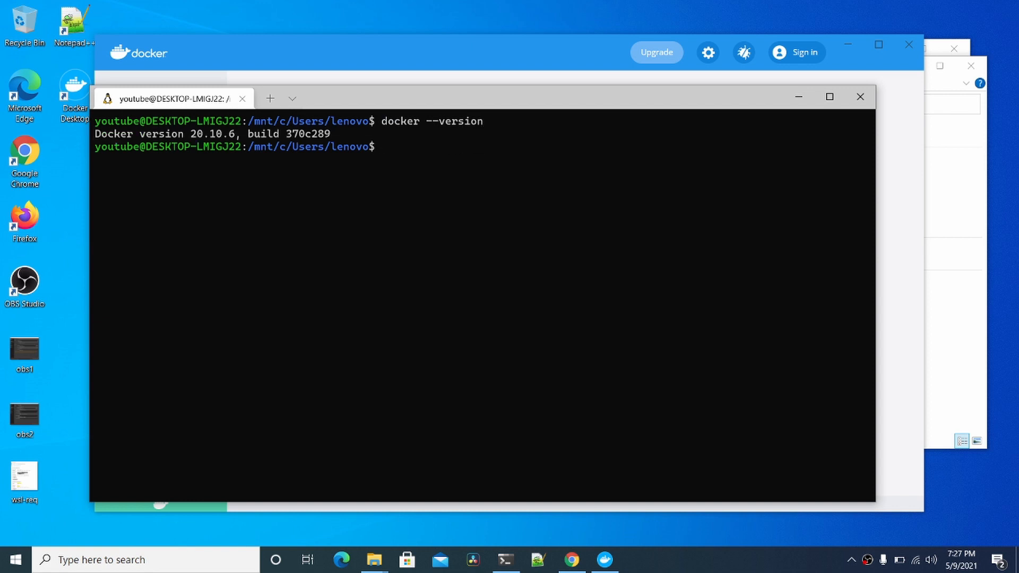
Run 'docker run -d -p 80:80 docker/getting-started' to start the container on port 80
{"action": "type", "text": "docker run -d -p 80:80 docker/getting-started"}
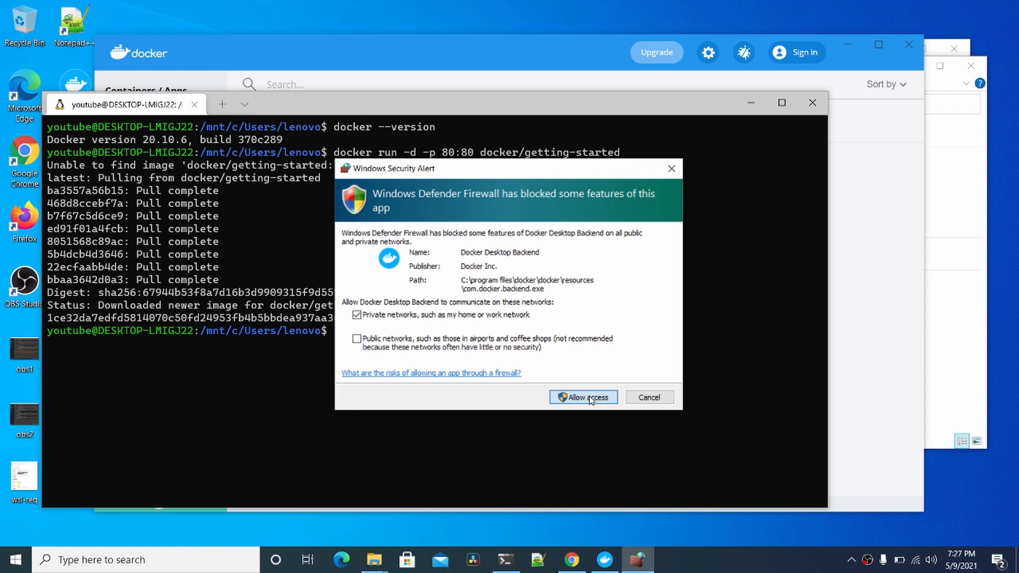
Allow Docker Desktop Backend through the firewall and return to the Docker dashboard
{"action": "left_click", "coordinate": [582, 397]}
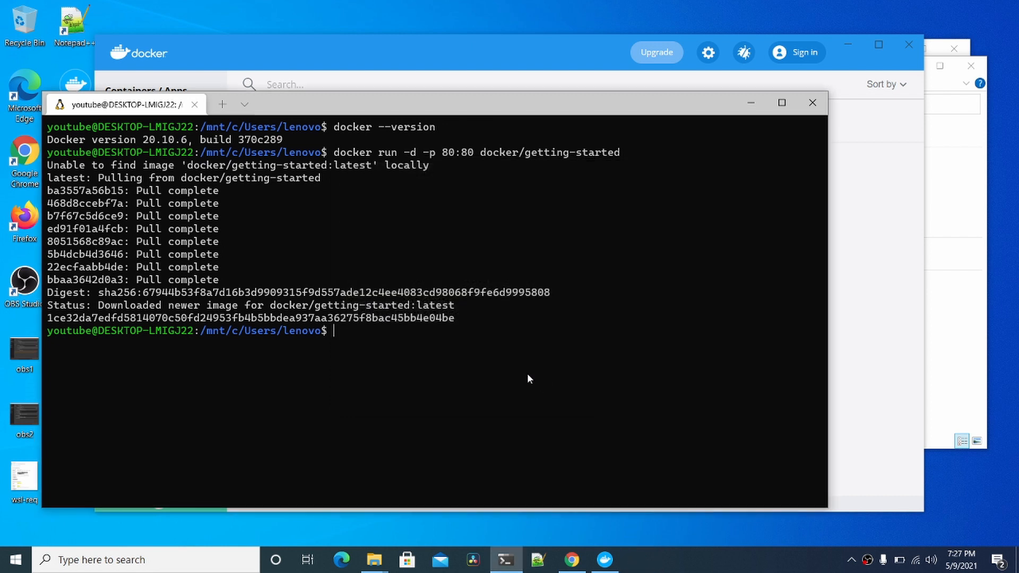
{"action": "mouse_move", "coordinate": [680, 244]}
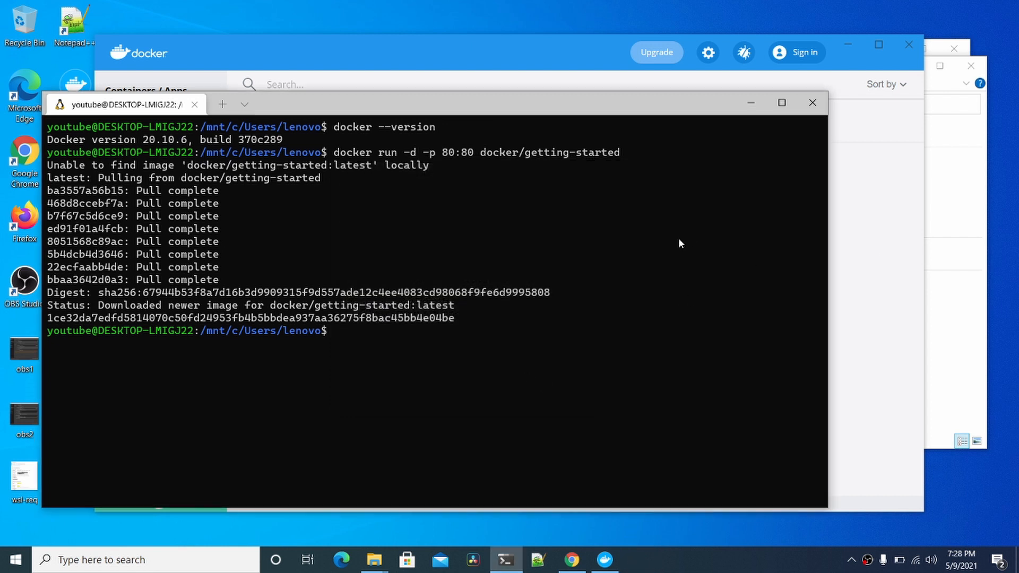
{"action": "double_click", "coordinate": [457, 153]}
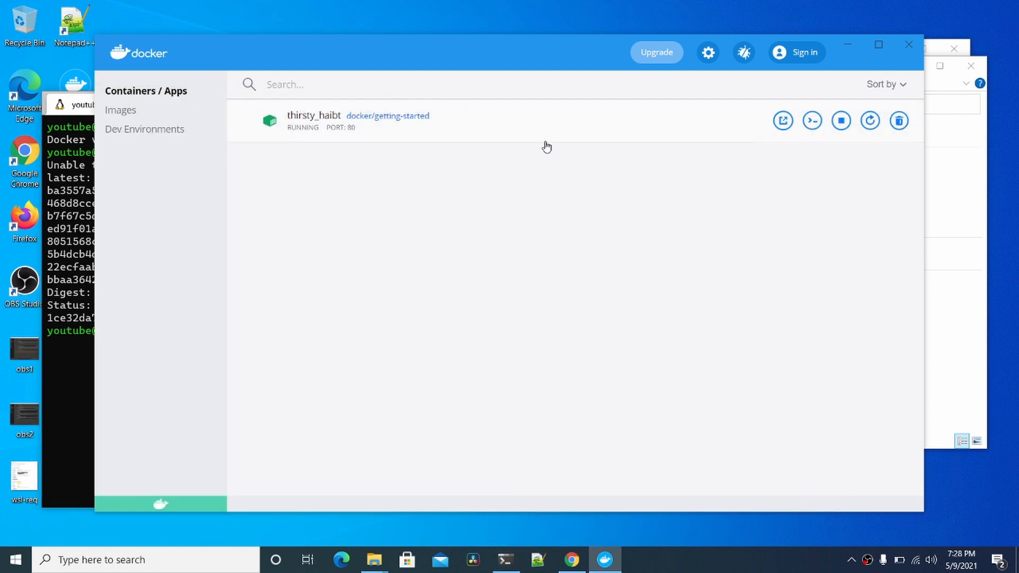
{"action": "mouse_move", "coordinate": [340, 135]}
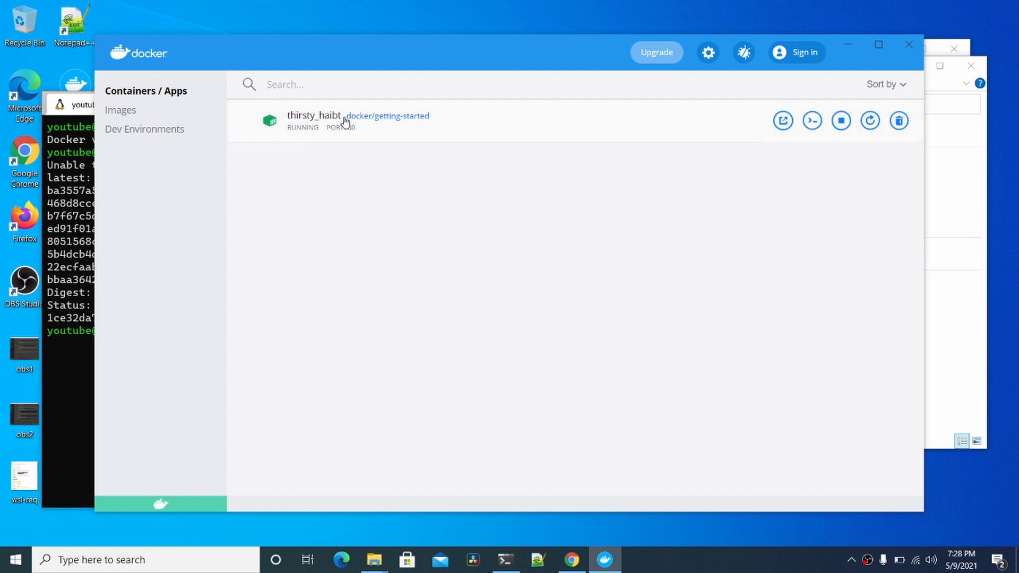
Show the logs of the running thirsty_haibt getting-started container
{"action": "left_click", "coordinate": [314, 116]}
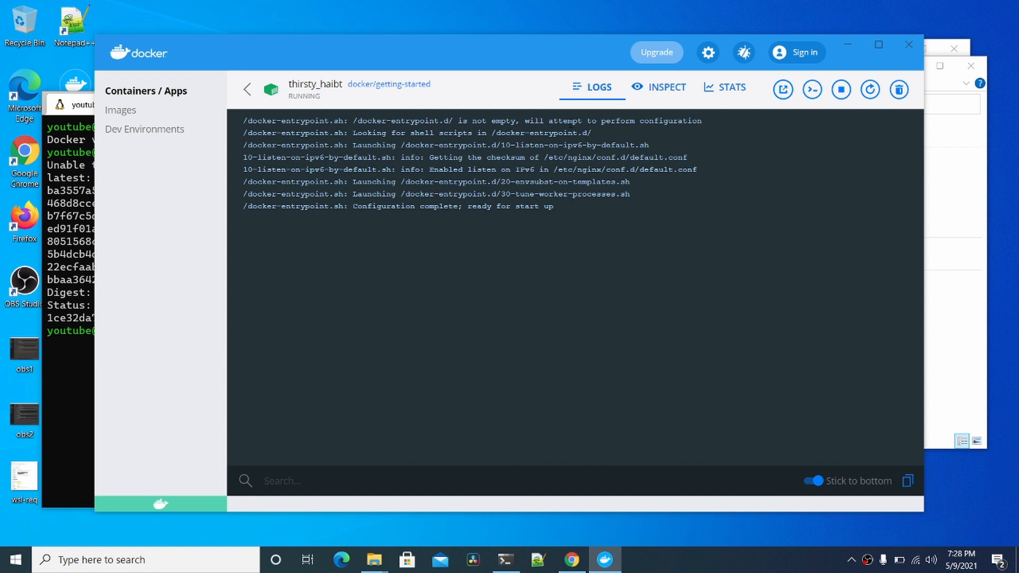
{"action": "mouse_move", "coordinate": [782, 90]}
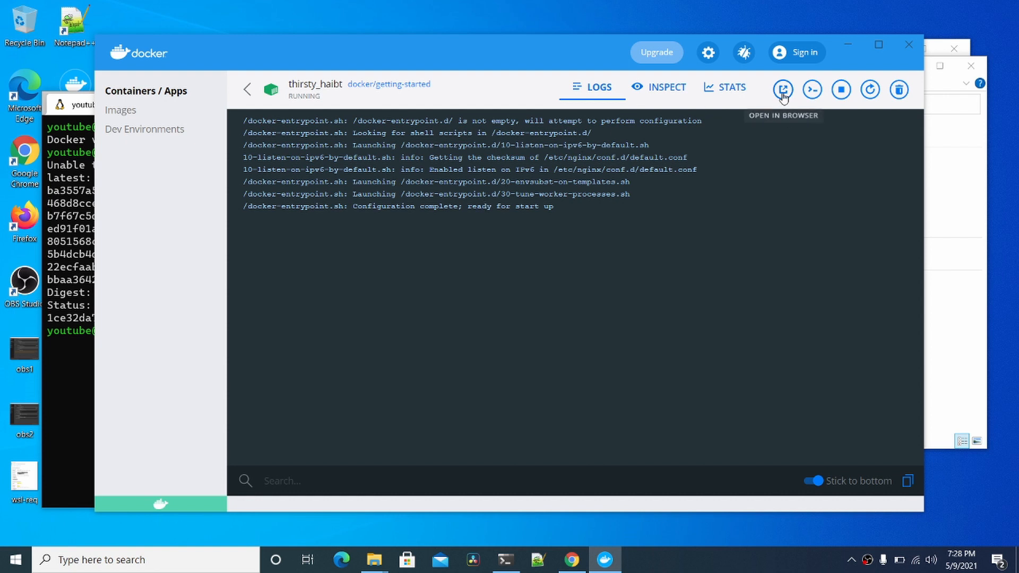
Open the container's localhost tutorial page in Google Chrome
{"action": "left_click", "coordinate": [782, 90]}
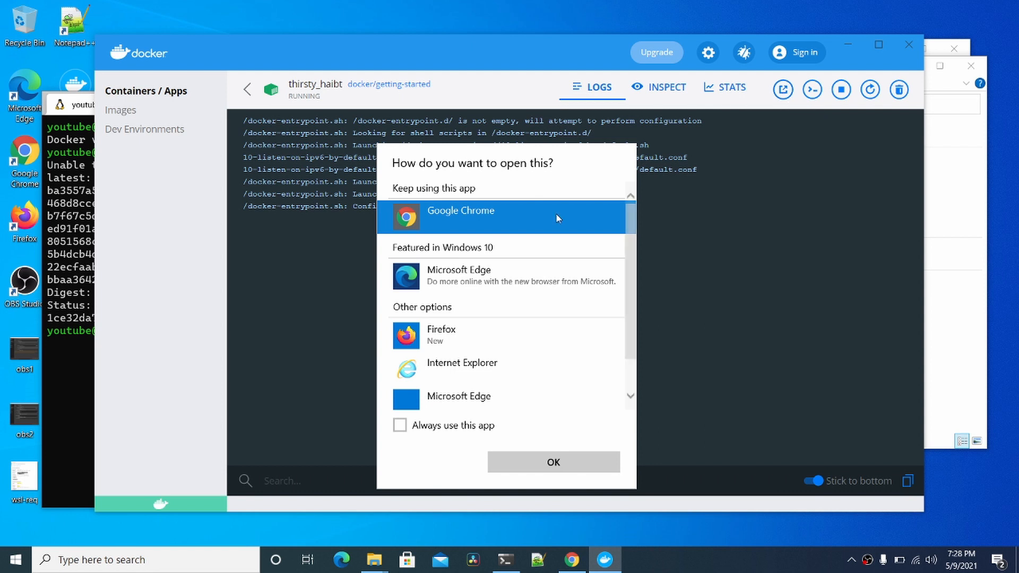
{"action": "left_click", "coordinate": [553, 462]}
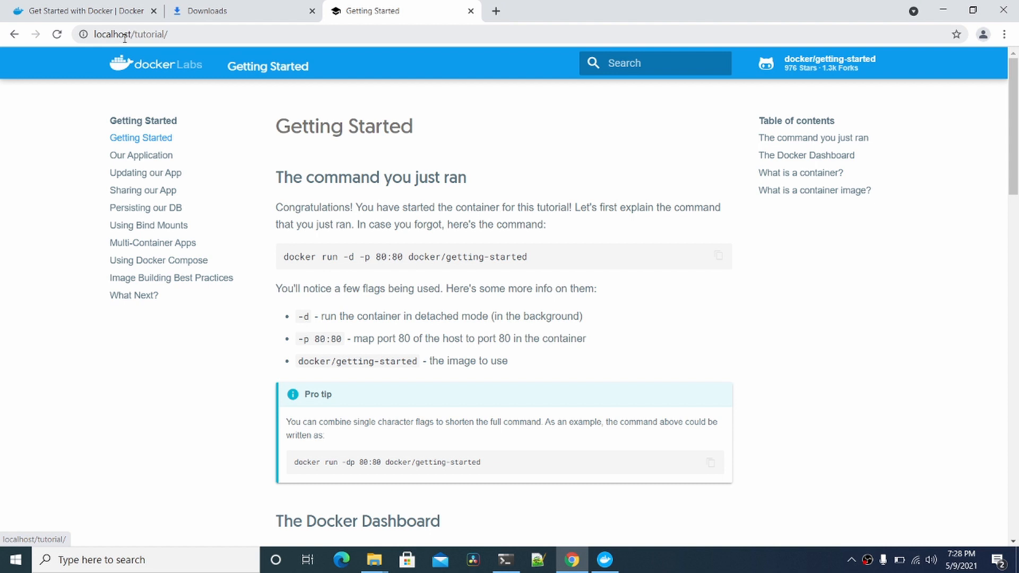
{"action": "mouse_move", "coordinate": [340, 315]}
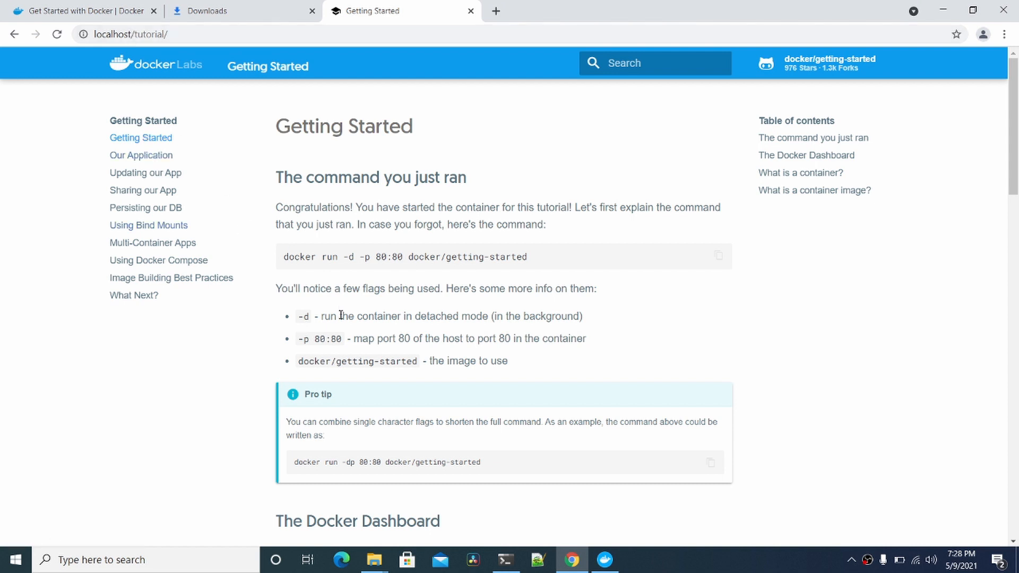
Stop the getting-started container from Docker Desktop and reload the tutorial page
{"action": "left_click", "coordinate": [605, 559]}
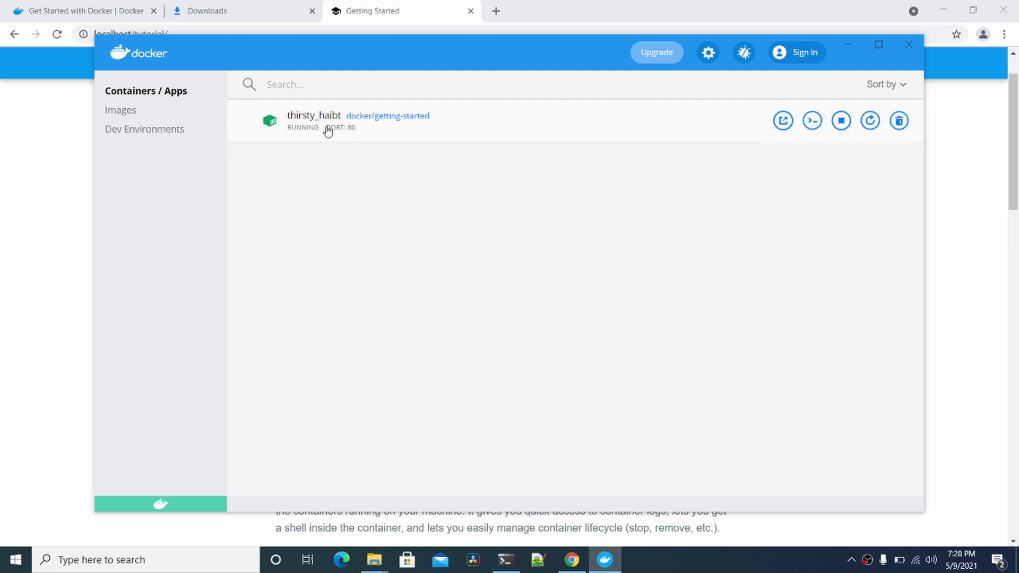
{"action": "left_click", "coordinate": [841, 121]}
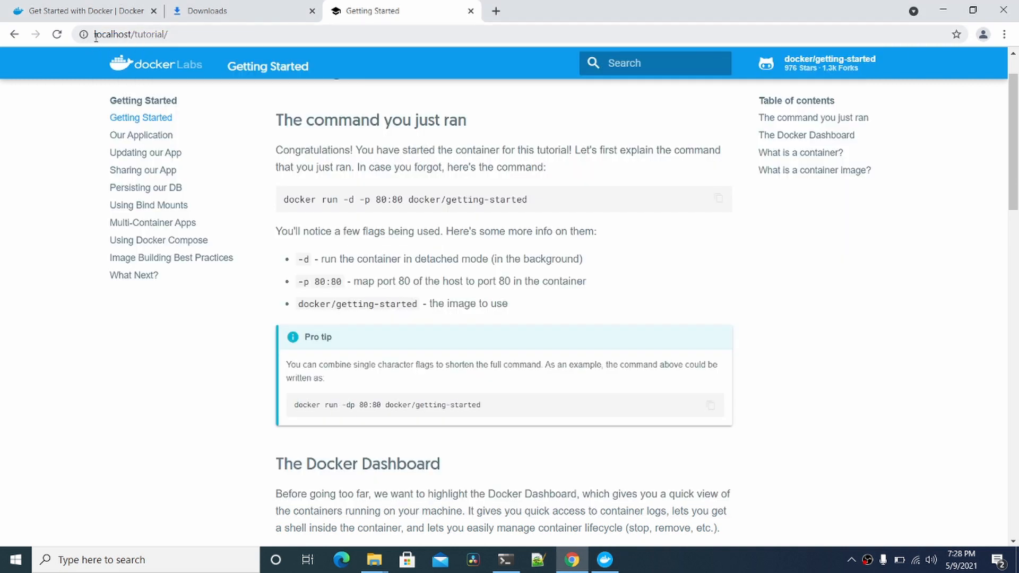
{"action": "left_click", "coordinate": [57, 34]}
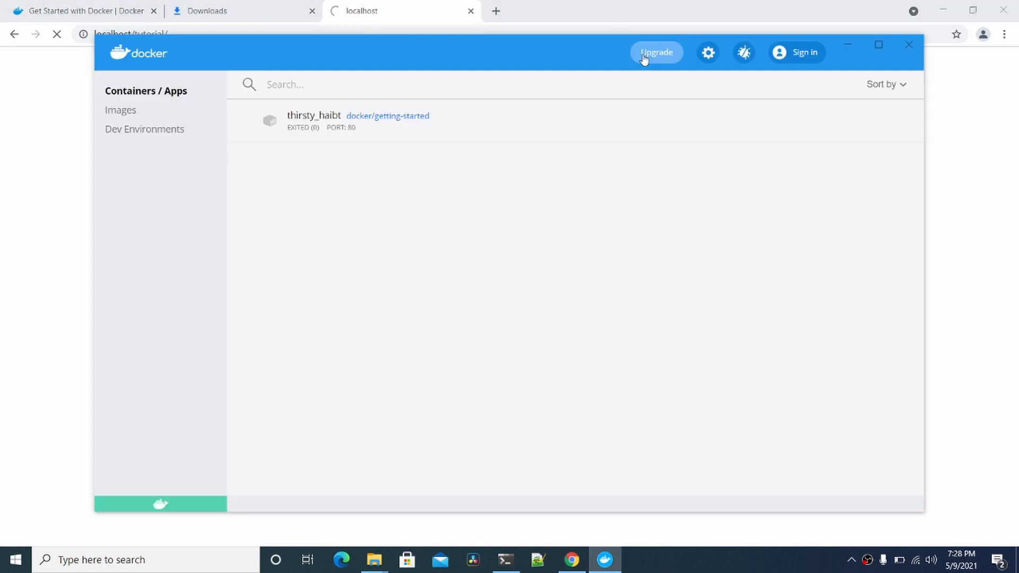
{"action": "mouse_move", "coordinate": [841, 121]}
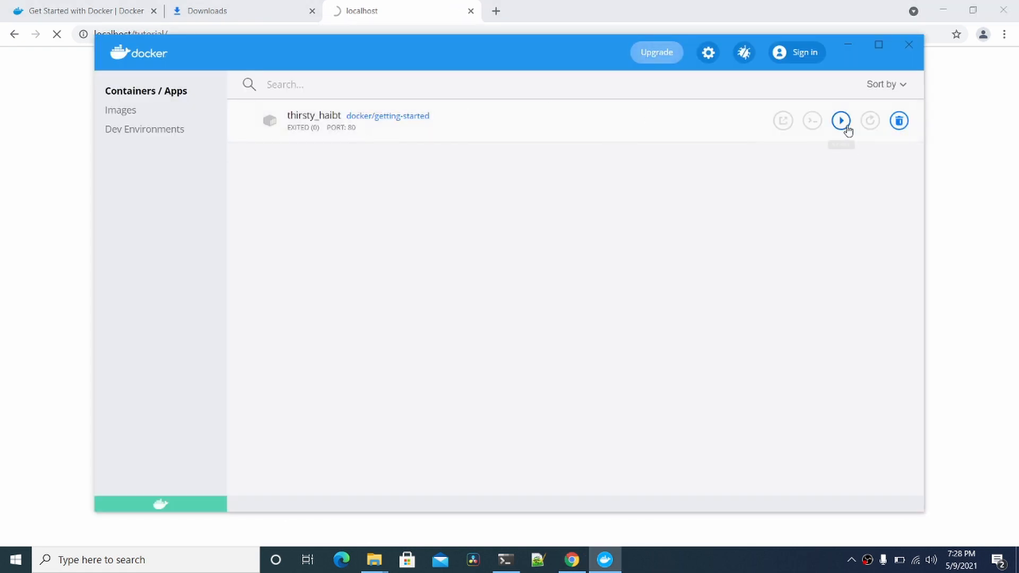
Start the getting-started container again and show the localhost tutorial running
{"action": "left_click", "coordinate": [840, 121]}
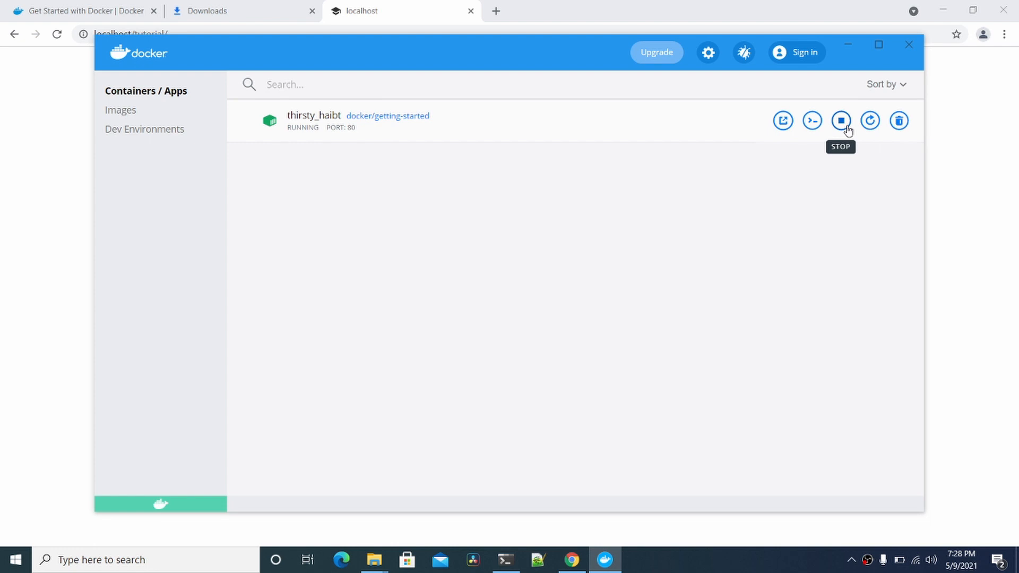
{"action": "left_click", "coordinate": [841, 121]}
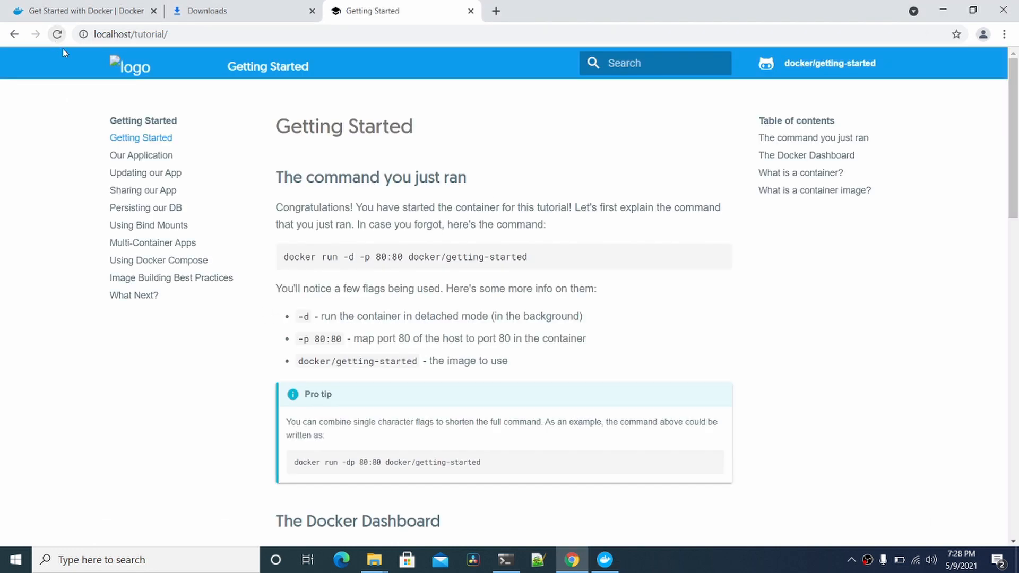
{"action": "scroll", "scroll_direction": "down", "scroll_amount": 3}
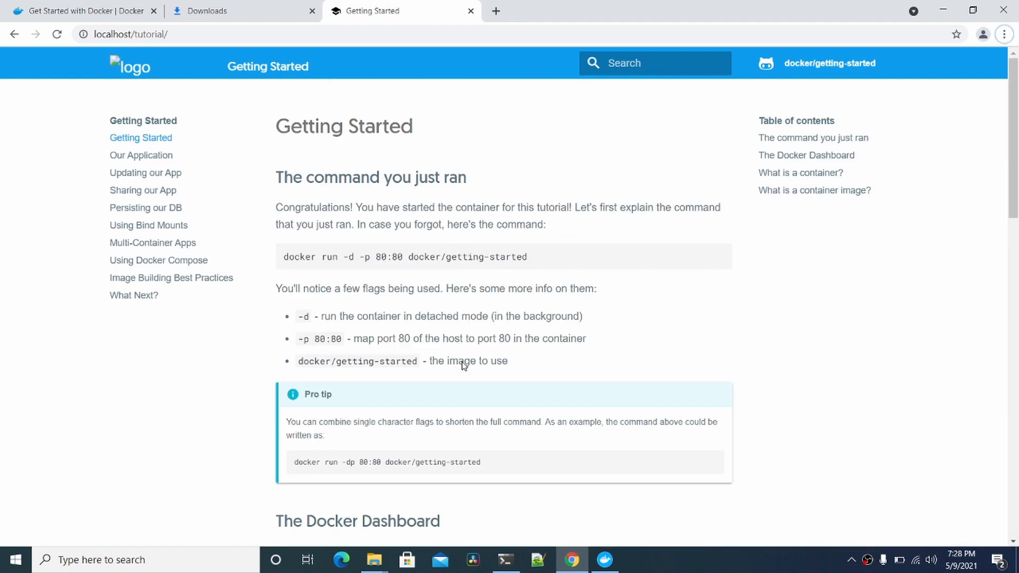
{"action": "mouse_move", "coordinate": [620, 249]}
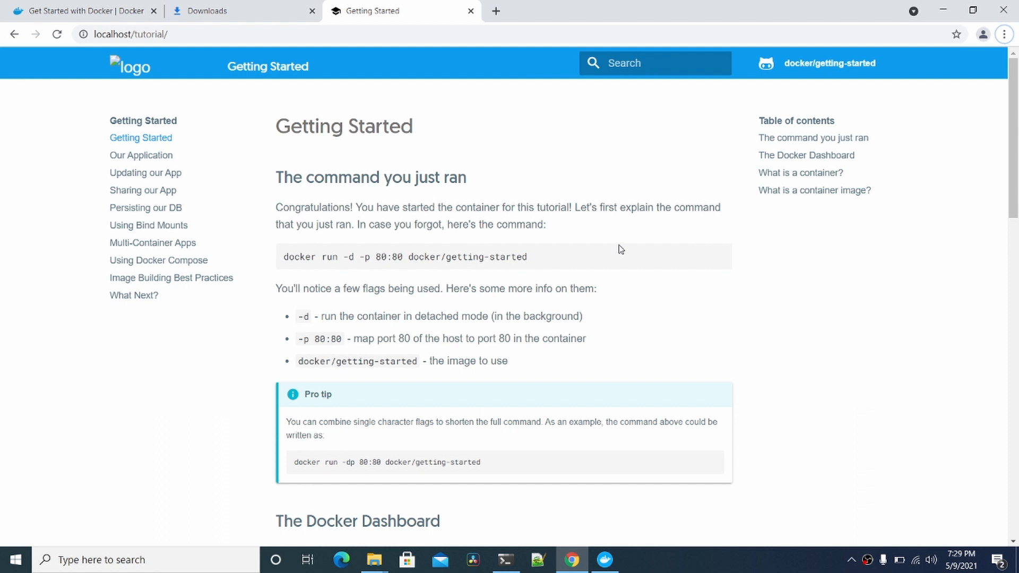
Bring up Chrome's downloads page listing Docker Desktop Installer.exe and other installers
{"action": "left_click", "coordinate": [605, 560]}
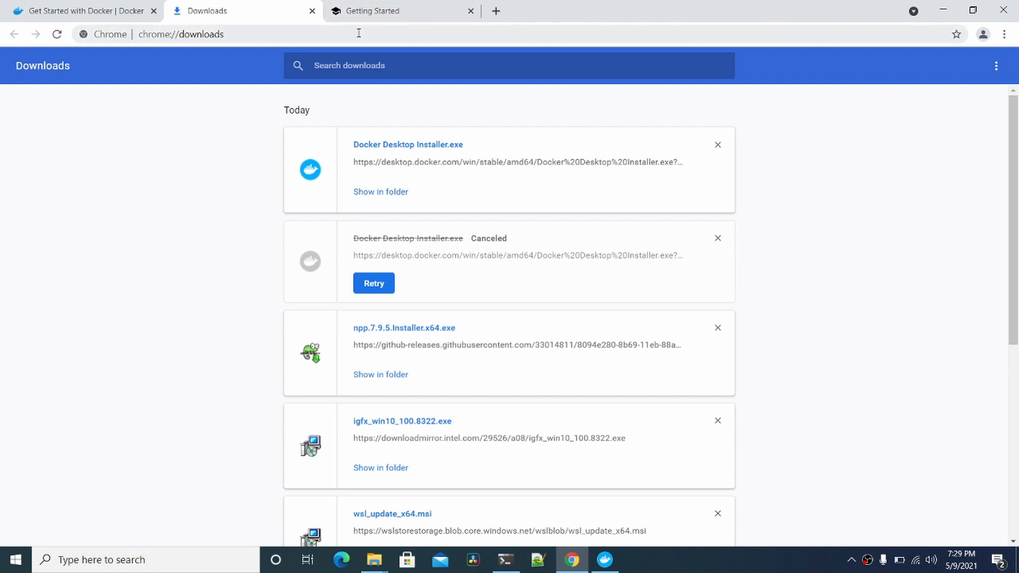
Search Google for 'python3 dockerhub' and land on the official python image page on Docker Hub
{"action": "left_click", "coordinate": [495, 11]}
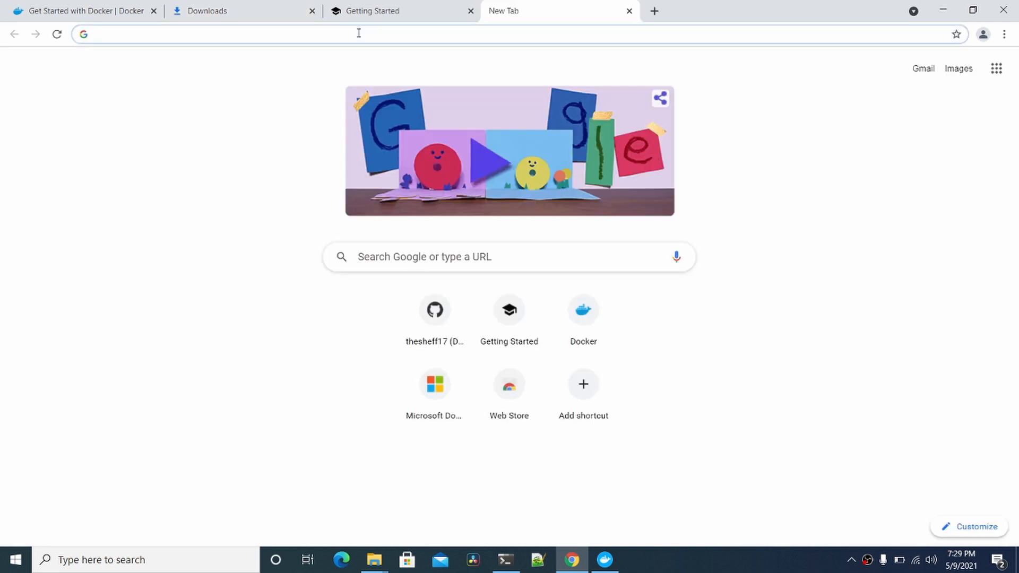
{"action": "type", "text": "python3"}
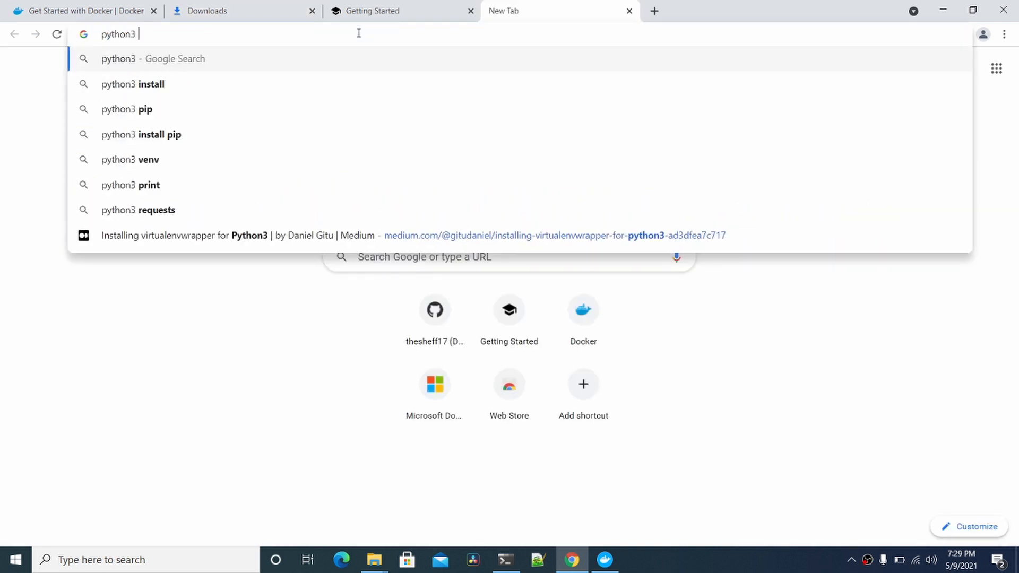
{"action": "type", "text": "dockerh"}
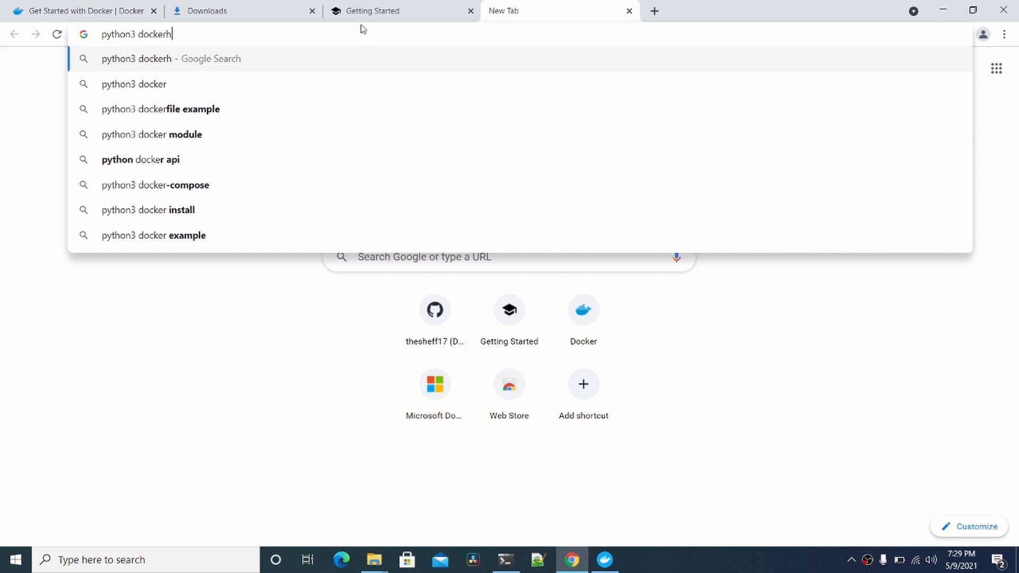
{"action": "key", "text": "enter"}
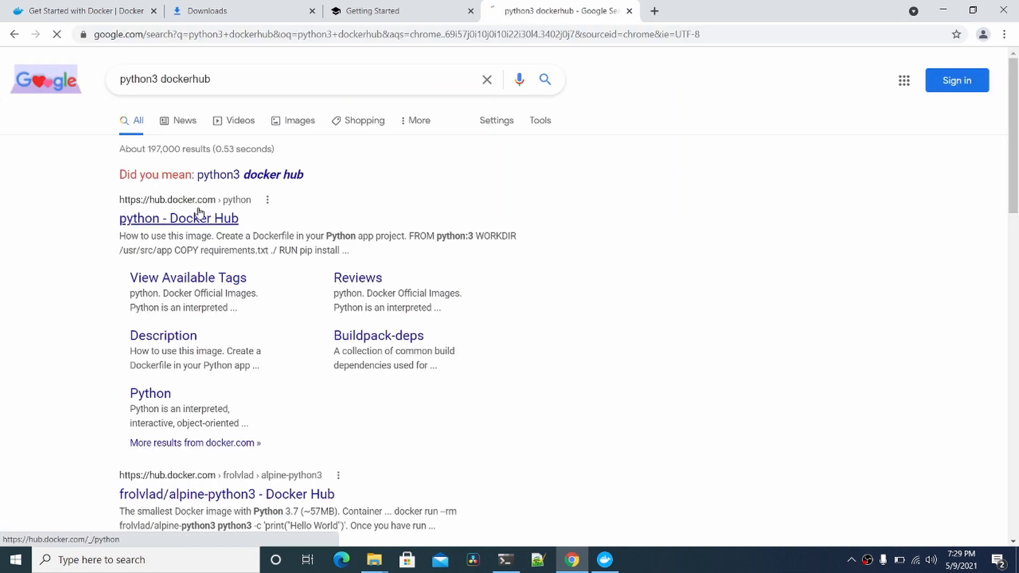
{"action": "left_click", "coordinate": [179, 218]}
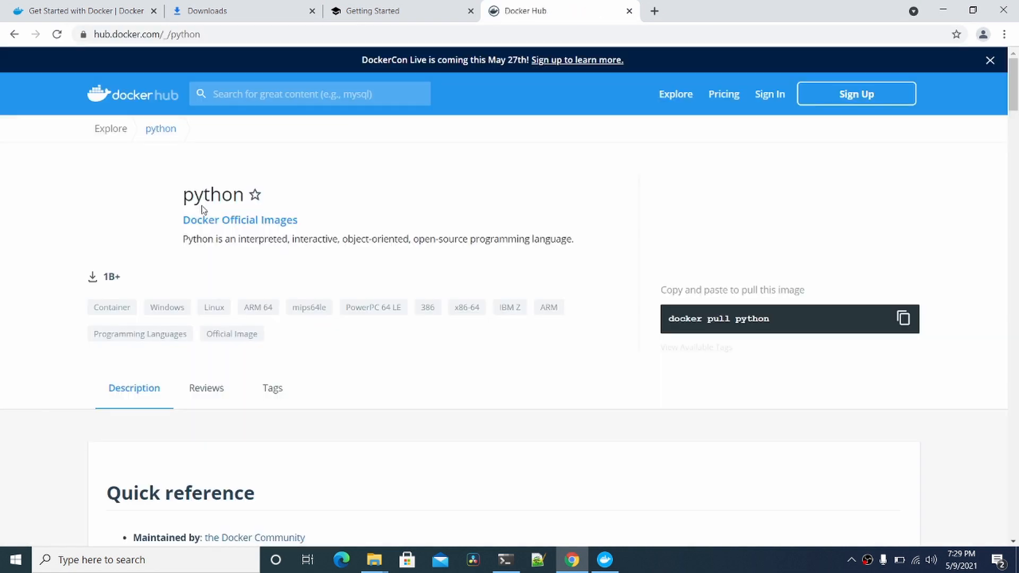
Locate the rc-buster tag under Simple Tags, then return to the Ubuntu terminal
{"action": "scroll", "scroll_direction": "down", "scroll_amount": 3}
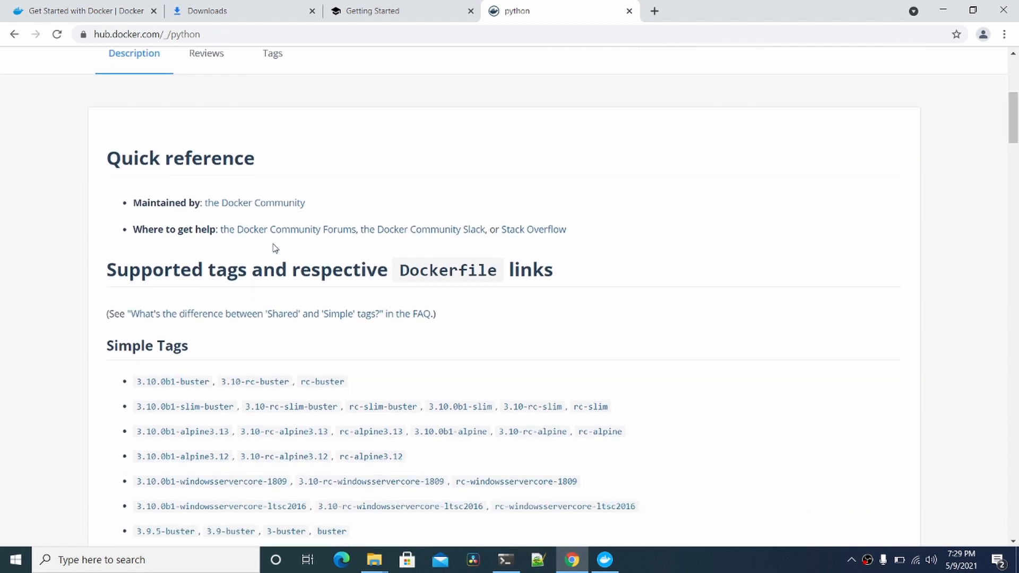
{"action": "scroll", "scroll_direction": "down", "scroll_amount": 3}
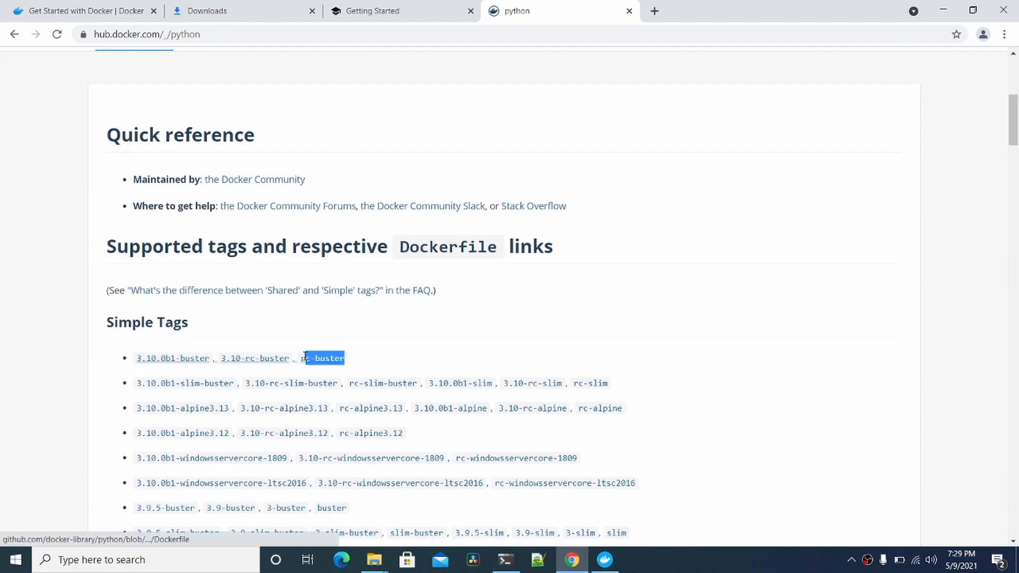
{"action": "left_click", "coordinate": [604, 560]}
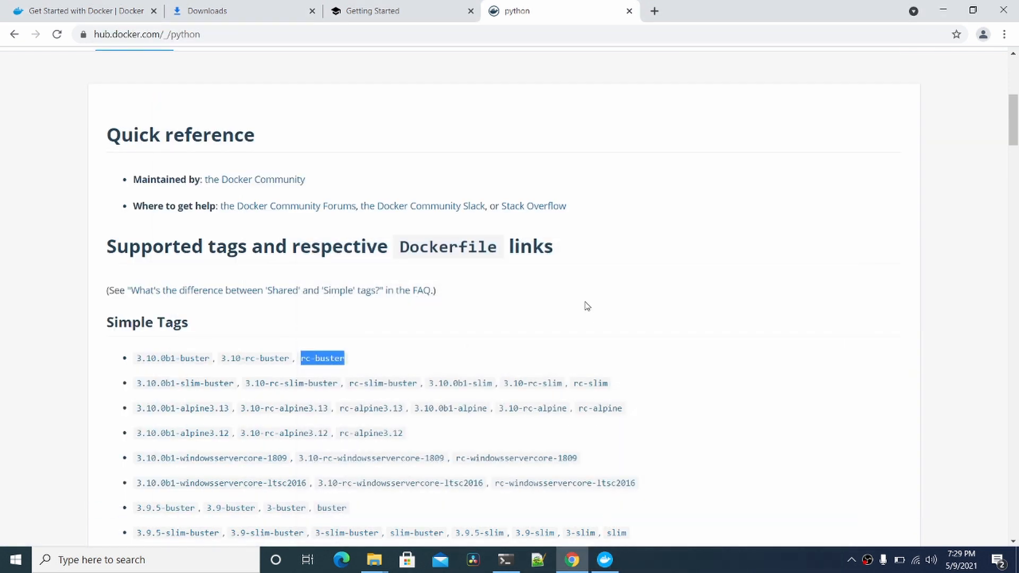
{"action": "left_click", "coordinate": [505, 560]}
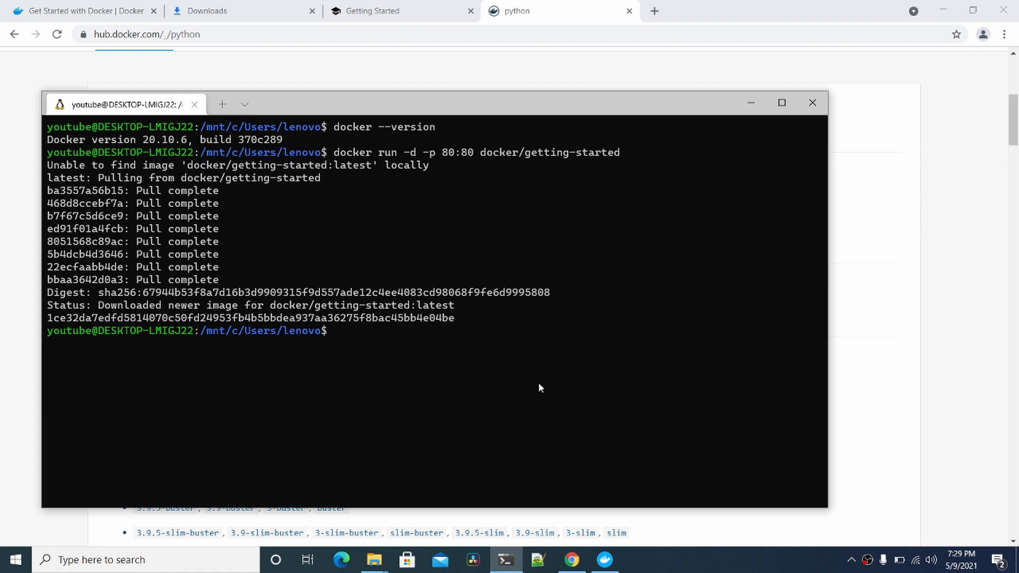
Run 'docker run -it python3:rc-buster /bin/bash', which is rejected as an unknown image name
{"action": "type", "text": "docker run -i"}
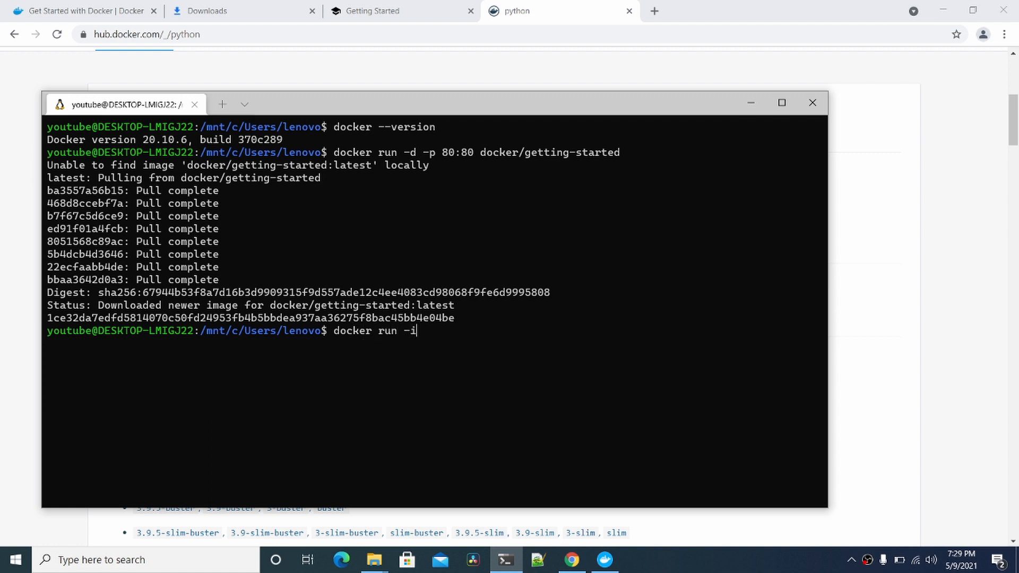
{"action": "type", "text": "t python3"}
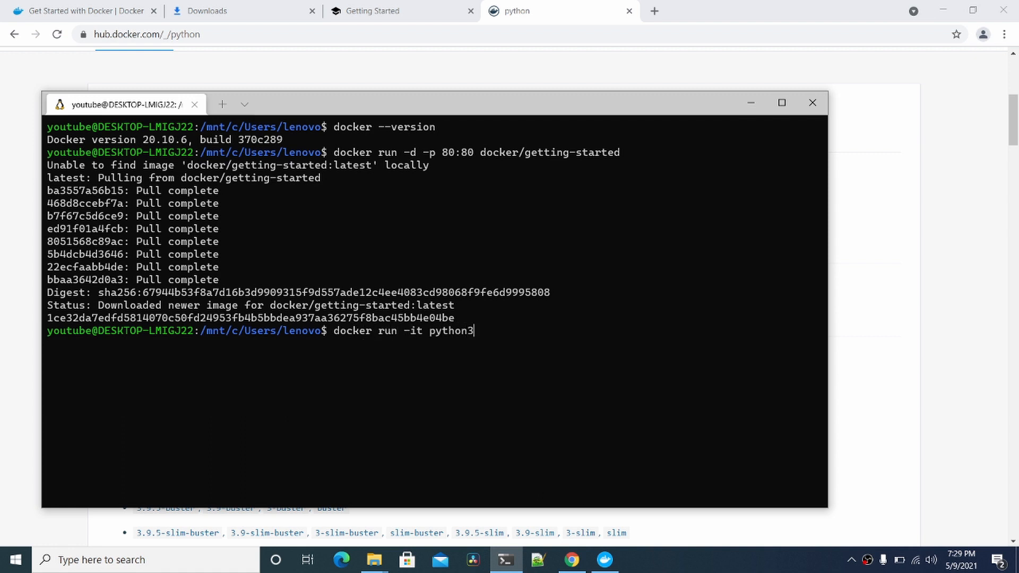
{"action": "type", "text": ":"}
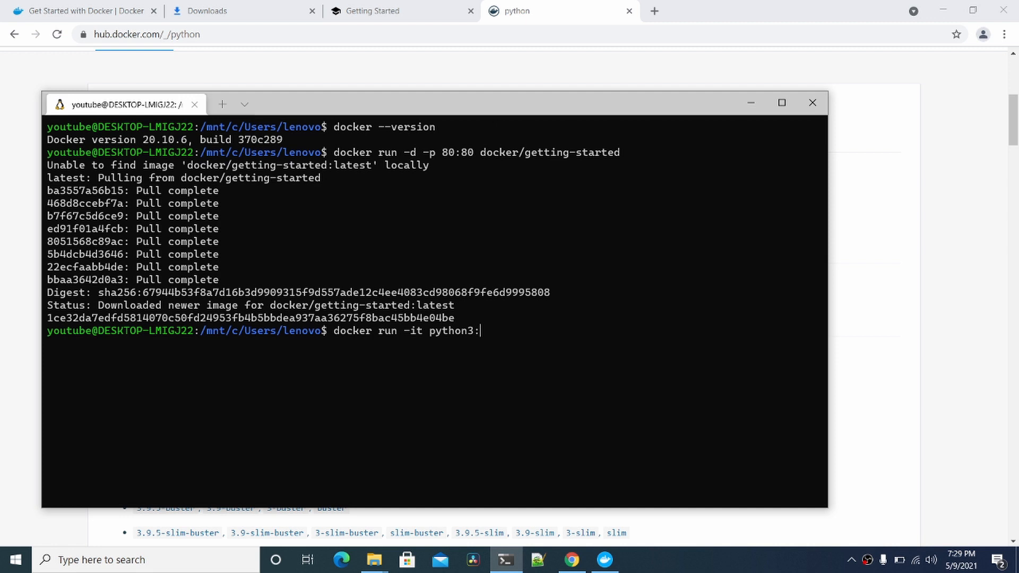
{"action": "type", "text": "rc-buster"}
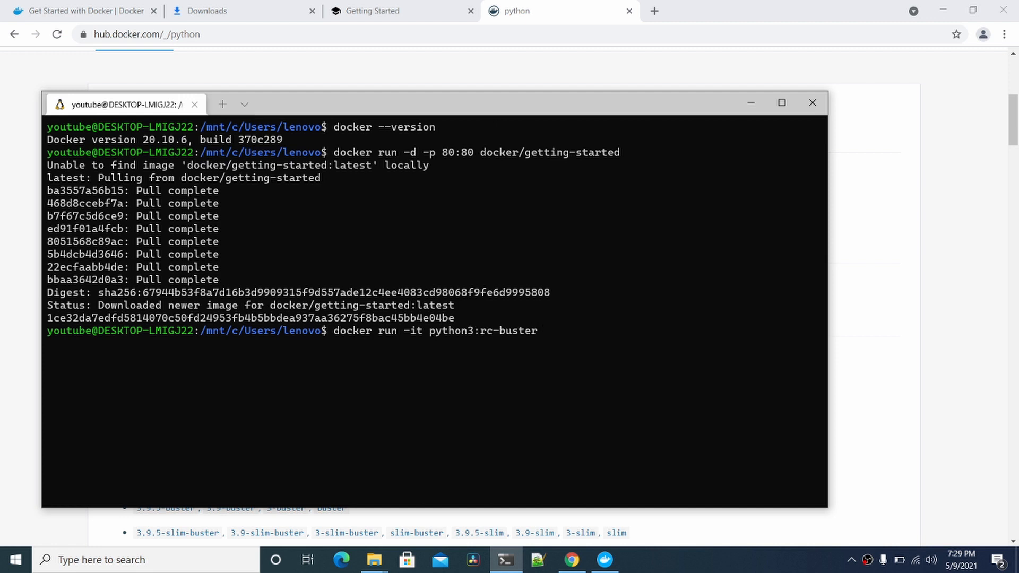
{"action": "type", "text": "/bin/bash"}
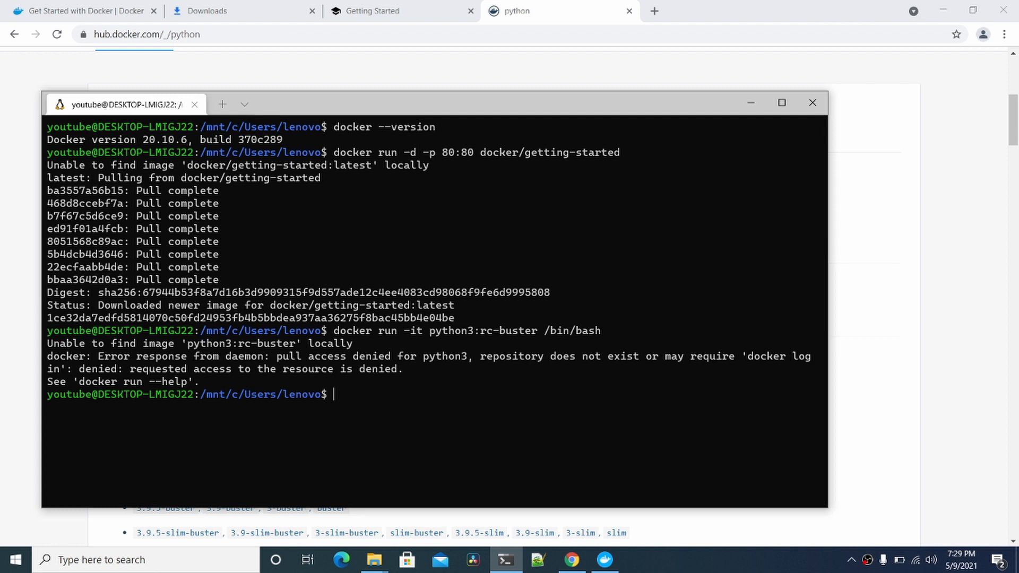
Rerun the container as python:rc-buster with /bin/bash so the image is pulled, with the terminal maximized
{"action": "type", "text": "docker run -it python3:rc-buster /bin/bash"}
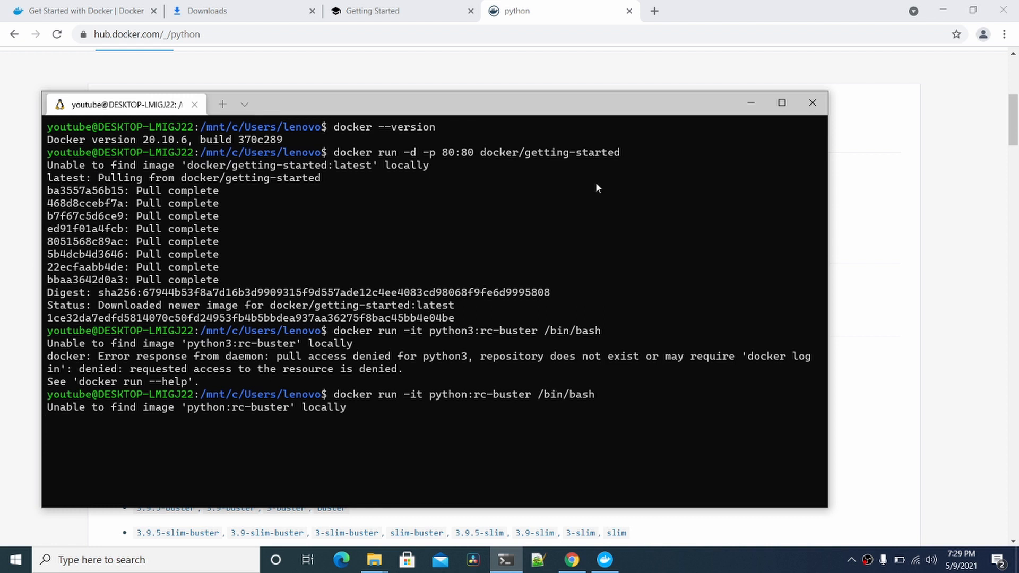
{"action": "left_click", "coordinate": [780, 103]}
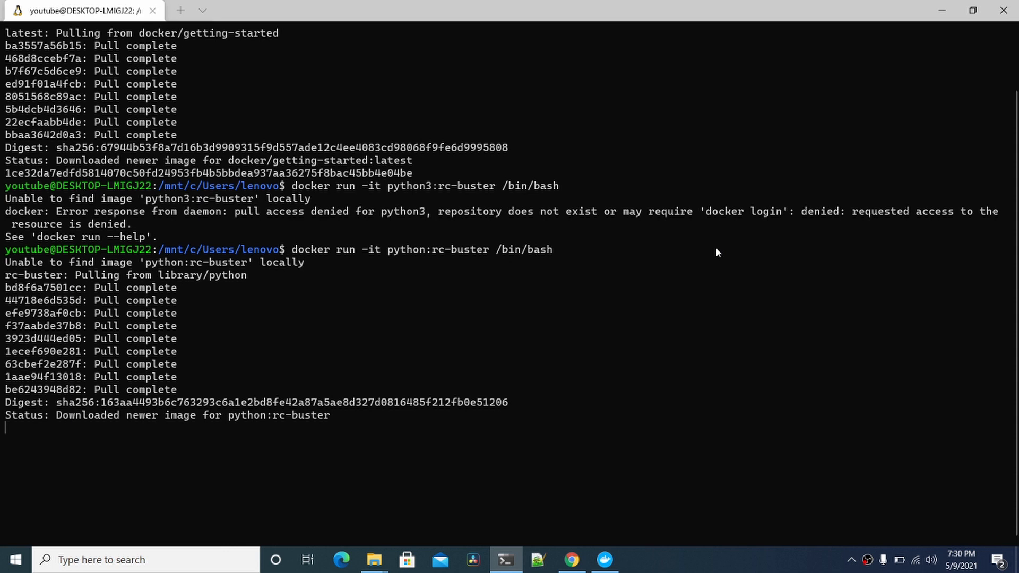
Start python3 in the container (3.10.0b1) and in a second host tab (3.8.5), marking the container's version
{"action": "type", "text": "python3"}
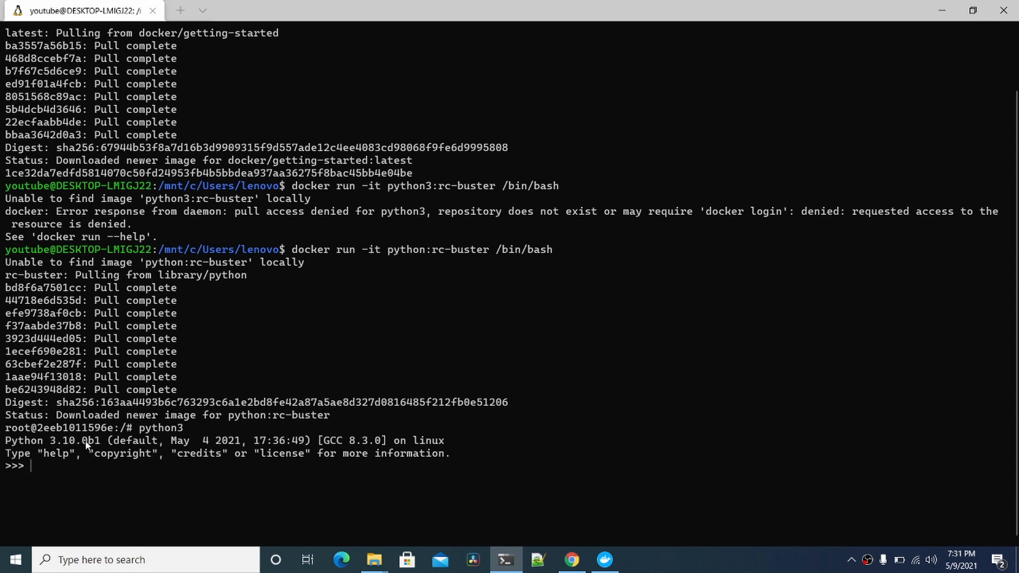
{"action": "mouse_move", "coordinate": [107, 447]}
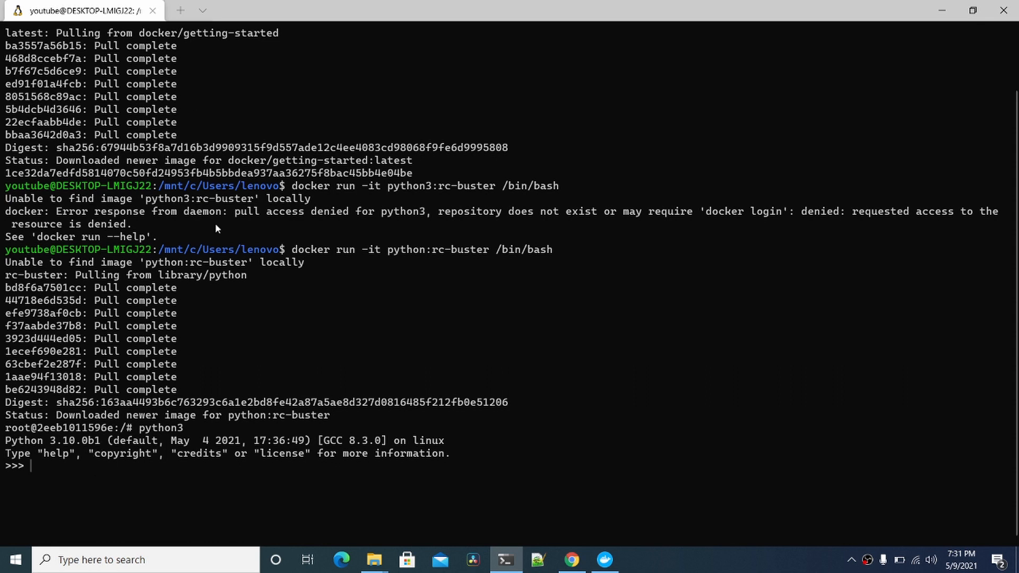
{"action": "left_click", "coordinate": [339, 11]}
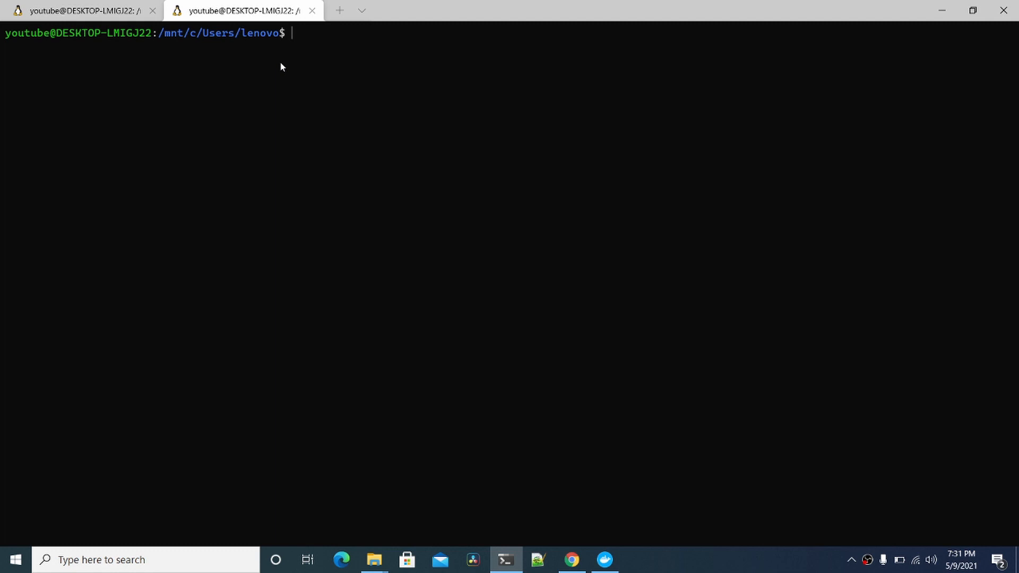
{"action": "type", "text": "python3"}
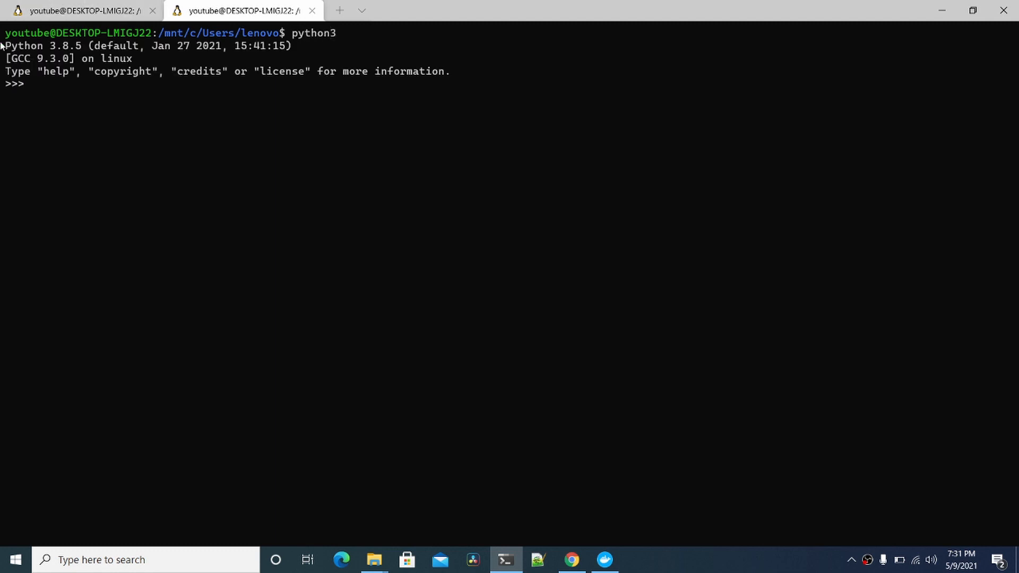
{"action": "mouse_move", "coordinate": [83, 47]}
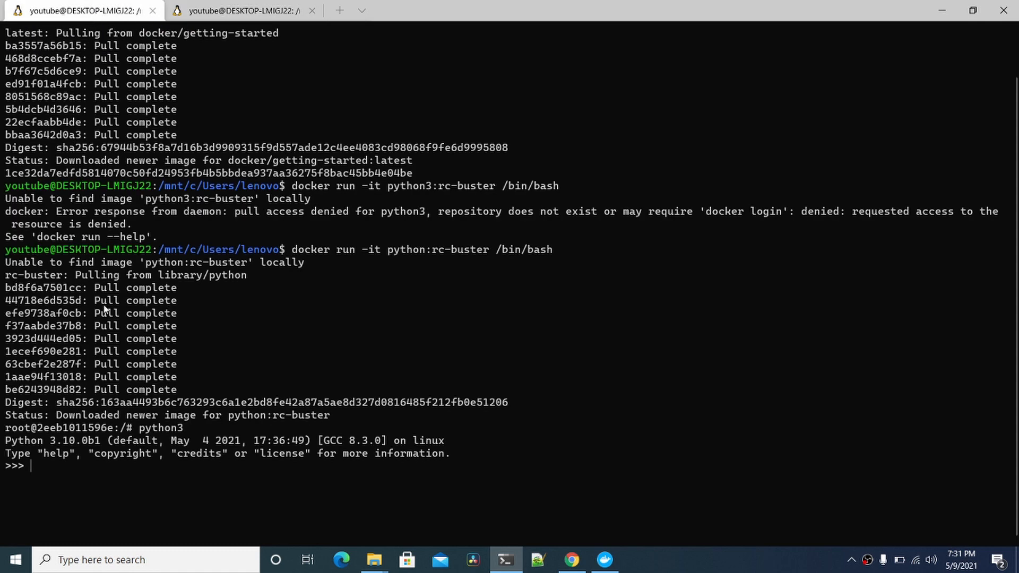
{"action": "double_click", "coordinate": [74, 440]}
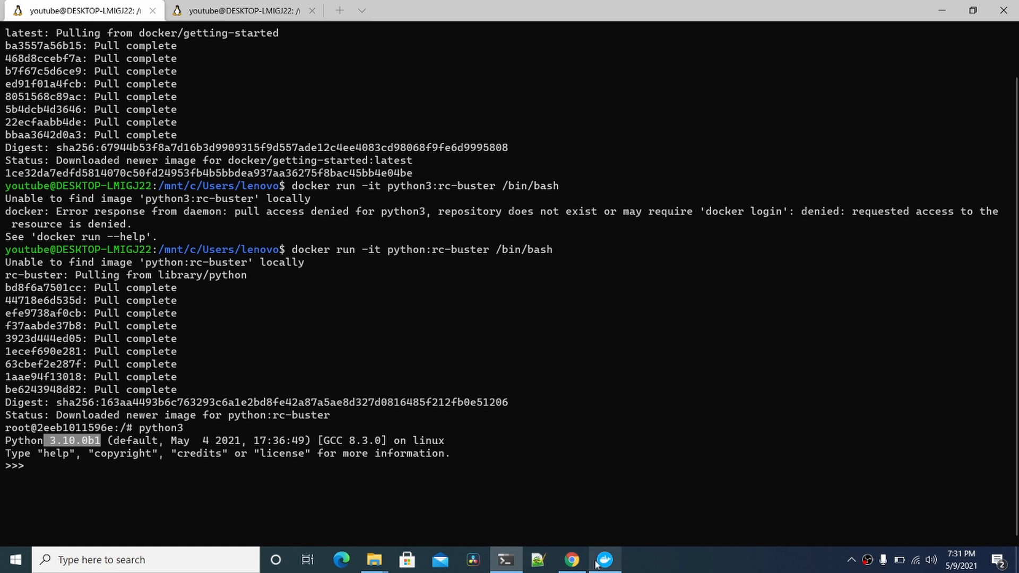
Scroll Docker Hub's python Simple Tags down to pick out 3.6-slim, then return to the terminal
{"action": "left_click", "coordinate": [604, 560]}
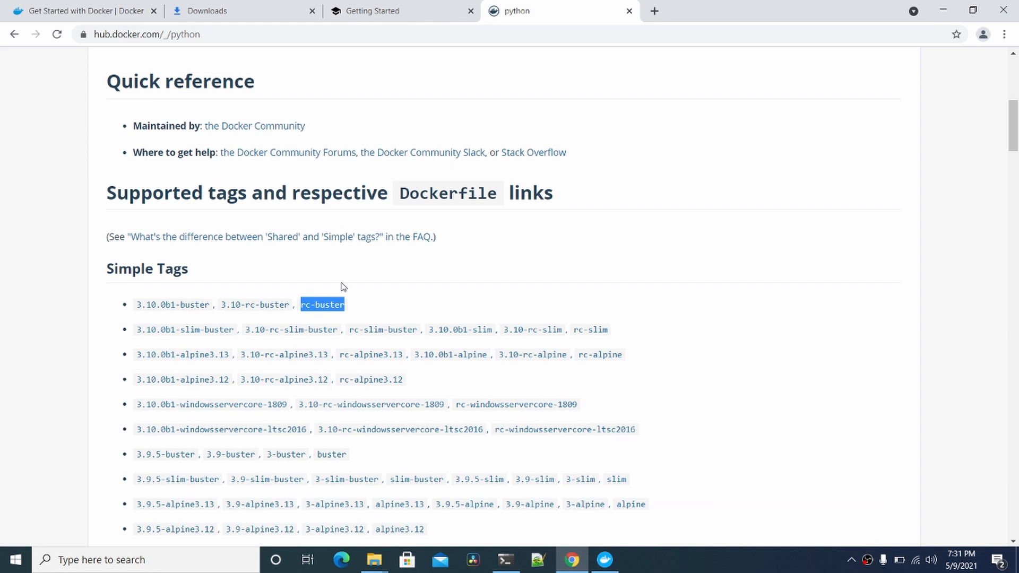
{"action": "scroll", "scroll_direction": "down", "scroll_amount": 3}
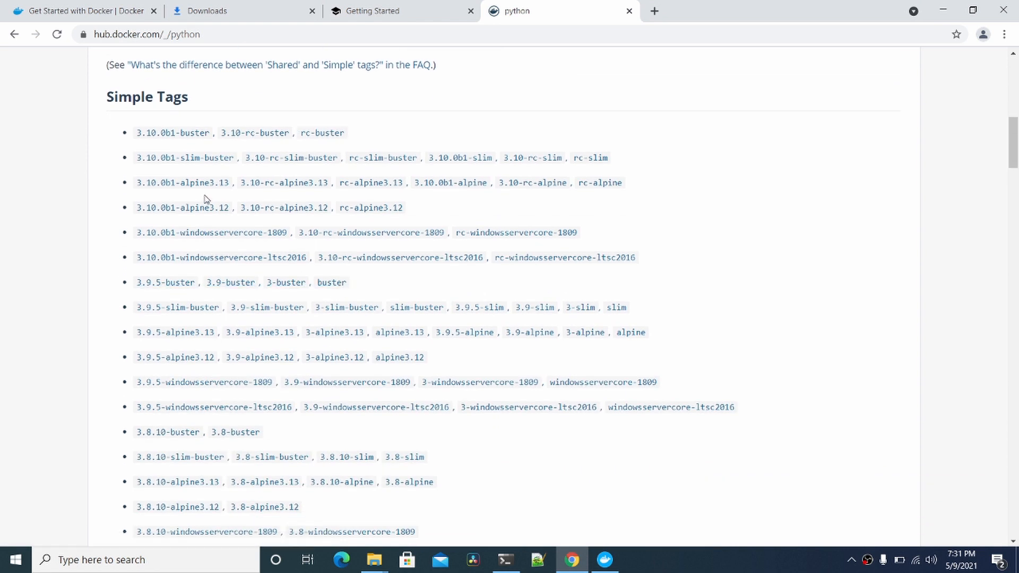
{"action": "scroll", "scroll_direction": "down", "scroll_amount": 3}
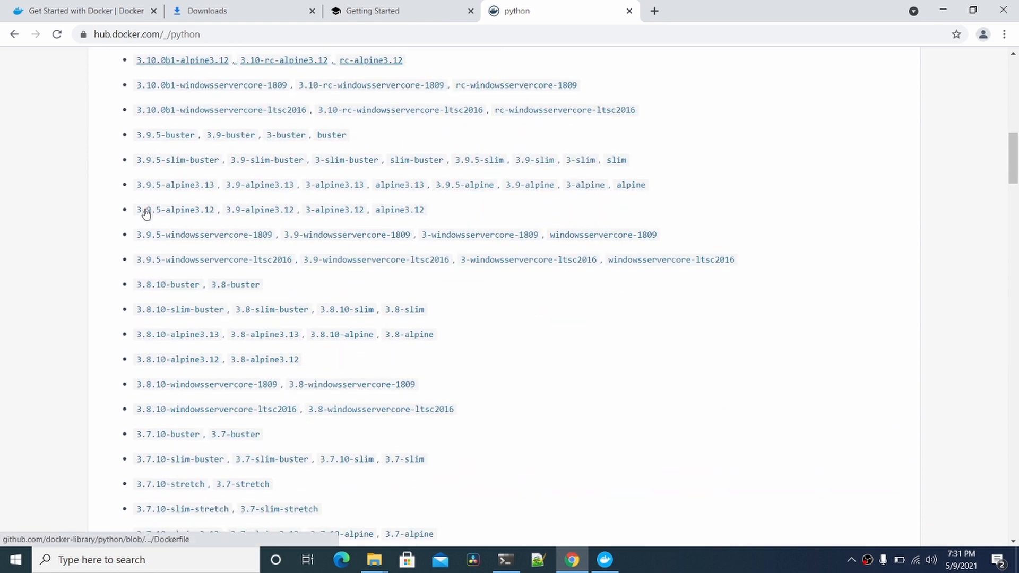
{"action": "scroll", "scroll_direction": "down", "scroll_amount": 3}
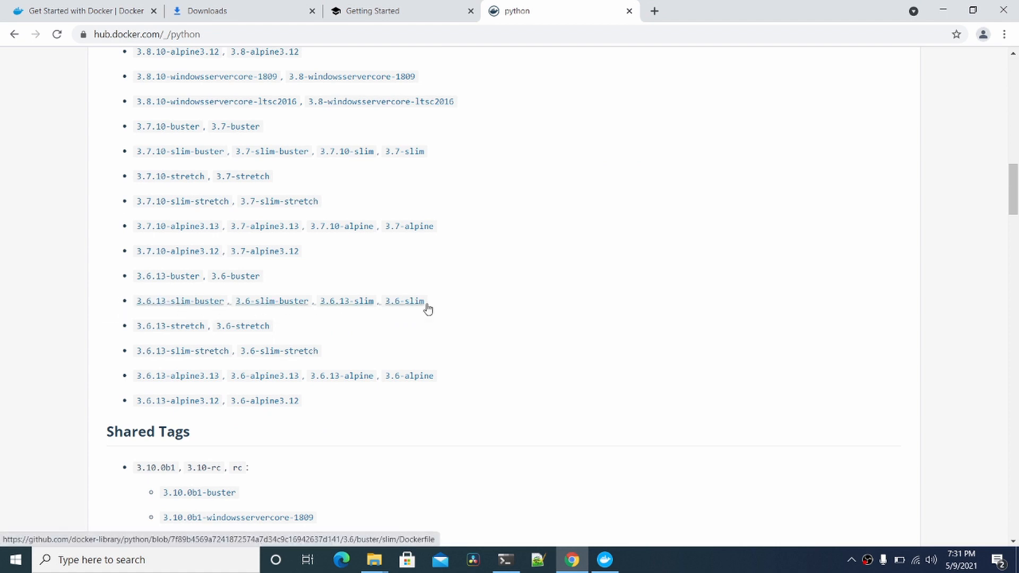
{"action": "double_click", "coordinate": [415, 301]}
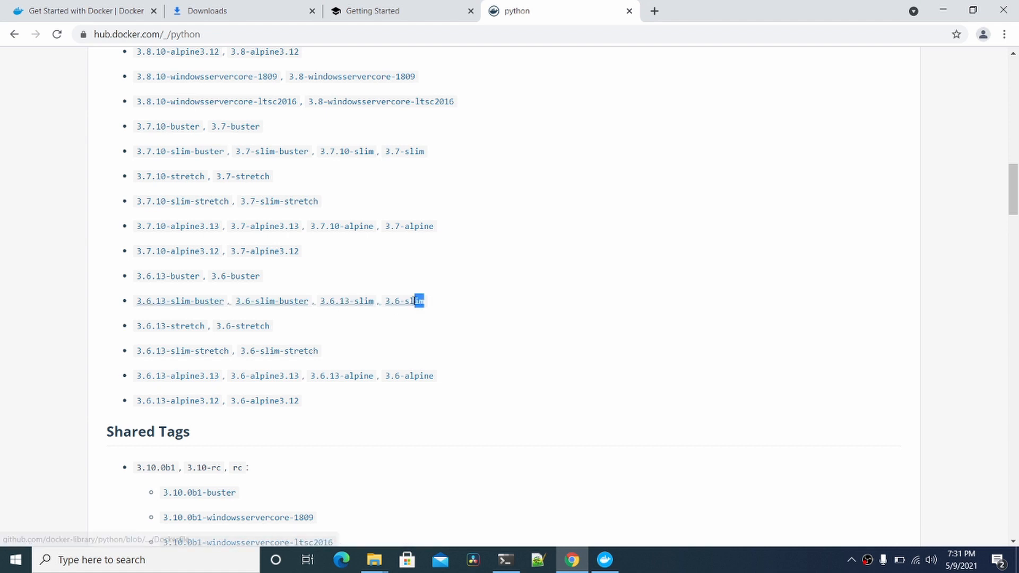
{"action": "left_click", "coordinate": [604, 560]}
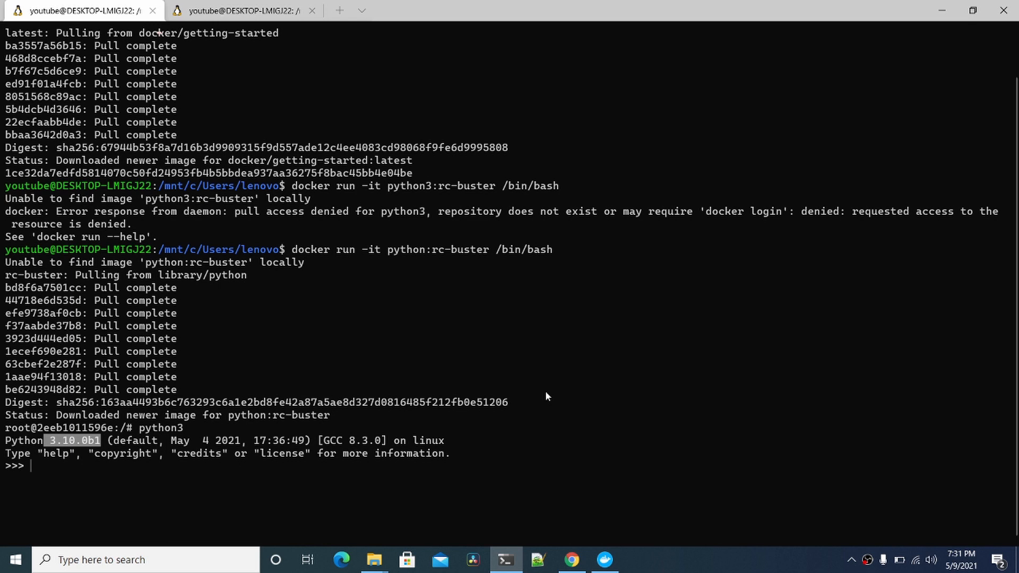
Exit the container, run 'docker run -it python:3.6-slim /bin/bash' and start python3, which reports 3.6.13
{"action": "type", "text": "exit"}
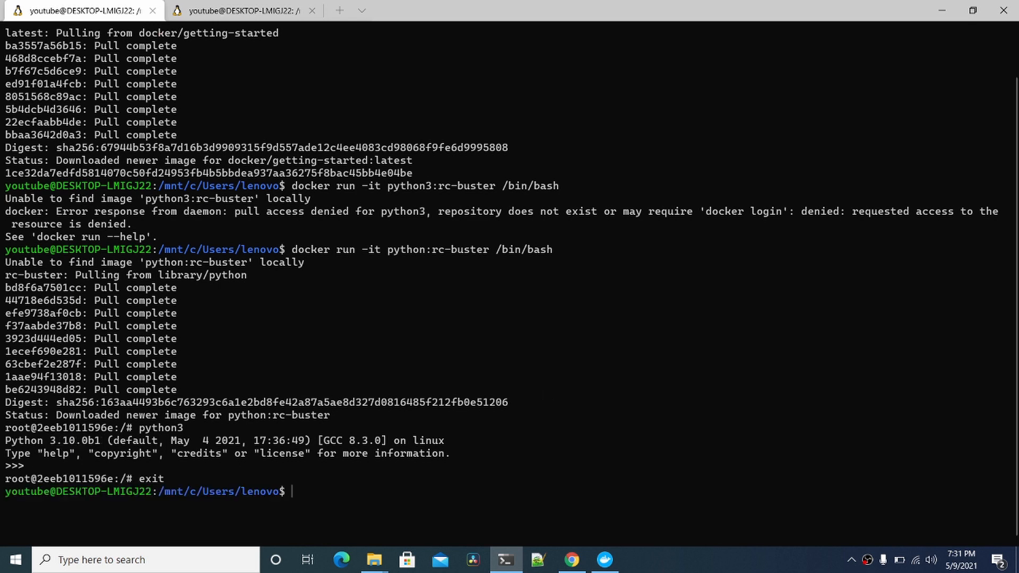
{"action": "type", "text": "docker run -it python:rc-buster /bin/bash"}
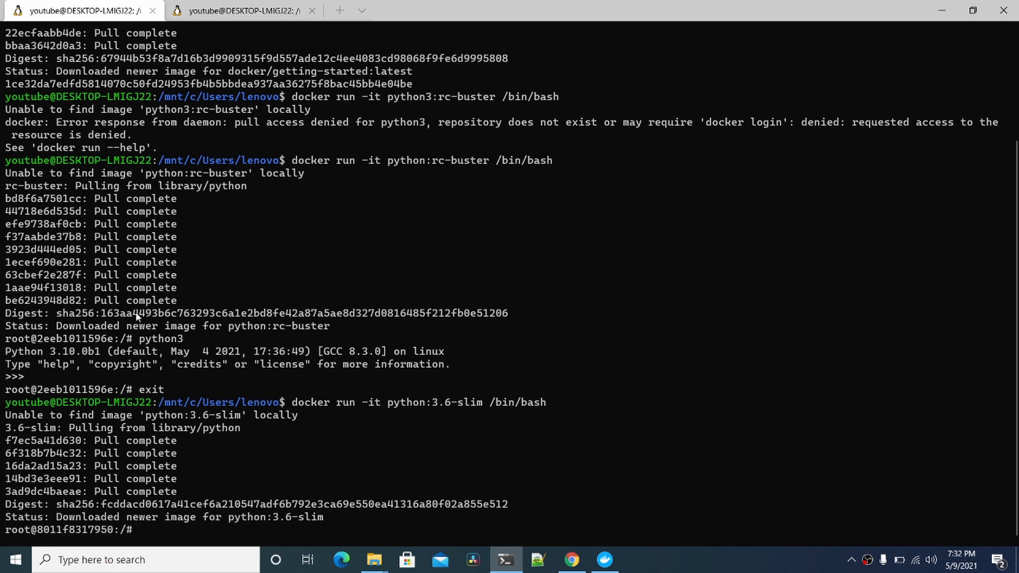
{"action": "mouse_move", "coordinate": [453, 422]}
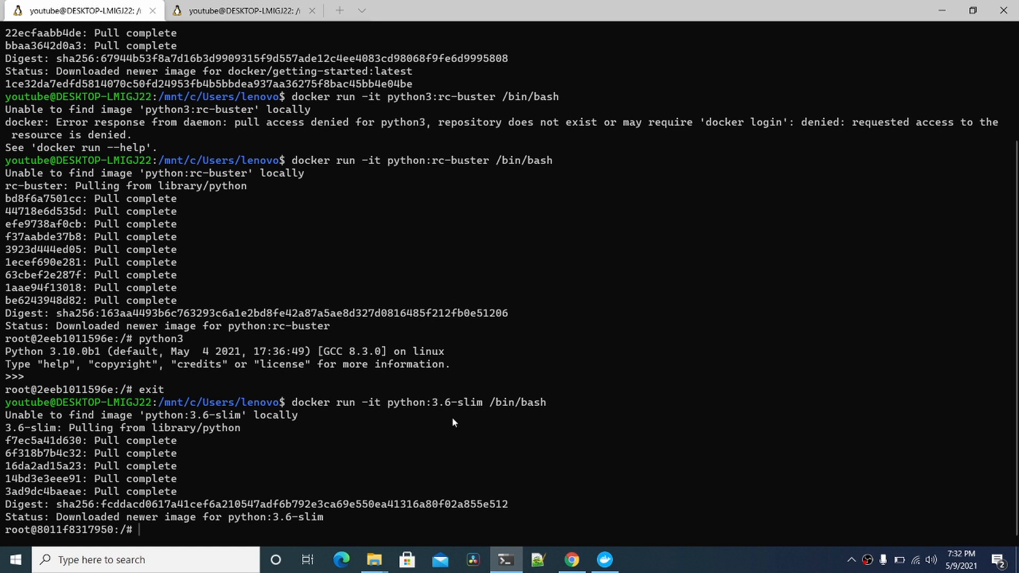
{"action": "mouse_move", "coordinate": [107, 453]}
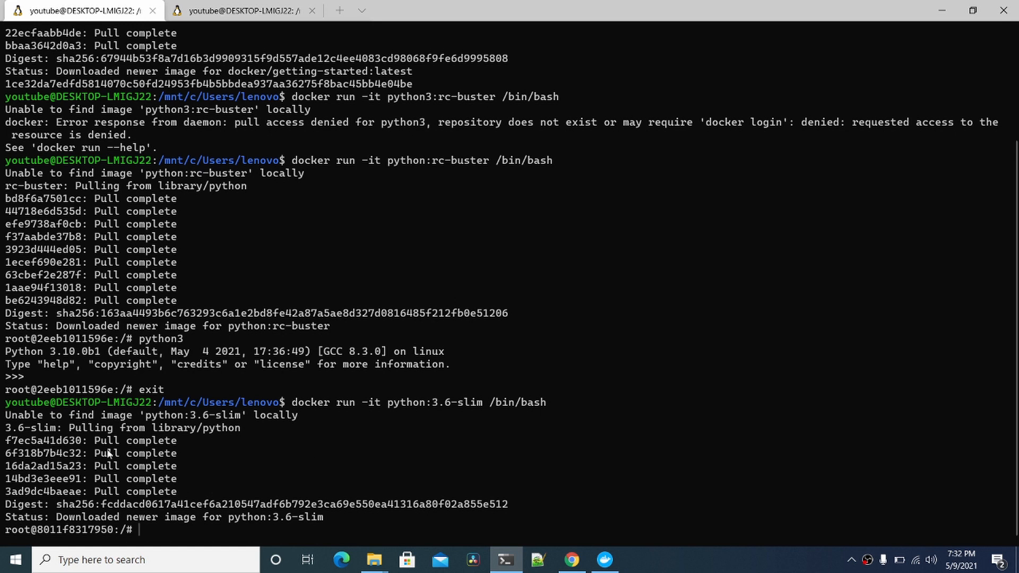
{"action": "mouse_move", "coordinate": [108, 454]}
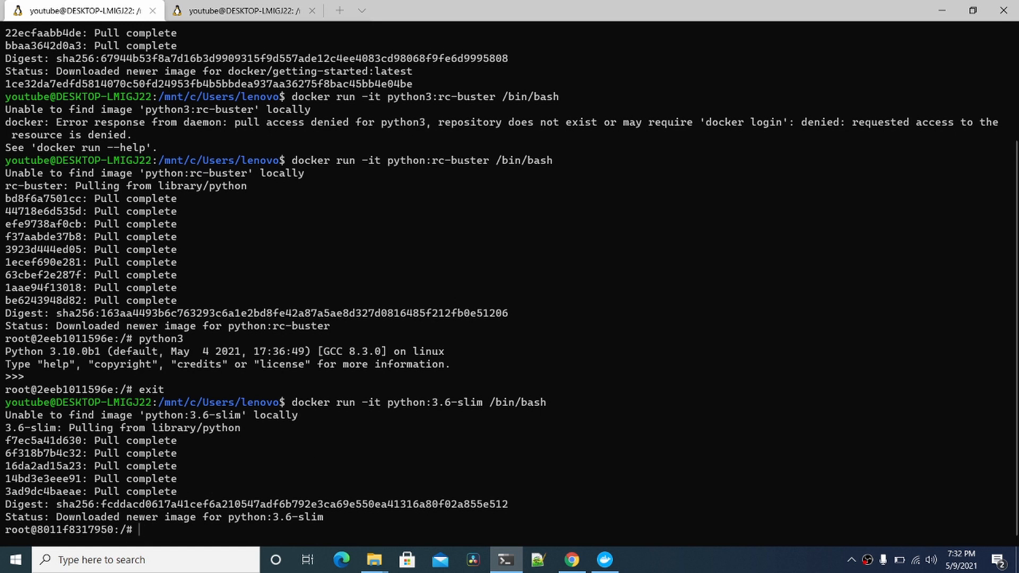
{"action": "type", "text": "python3"}
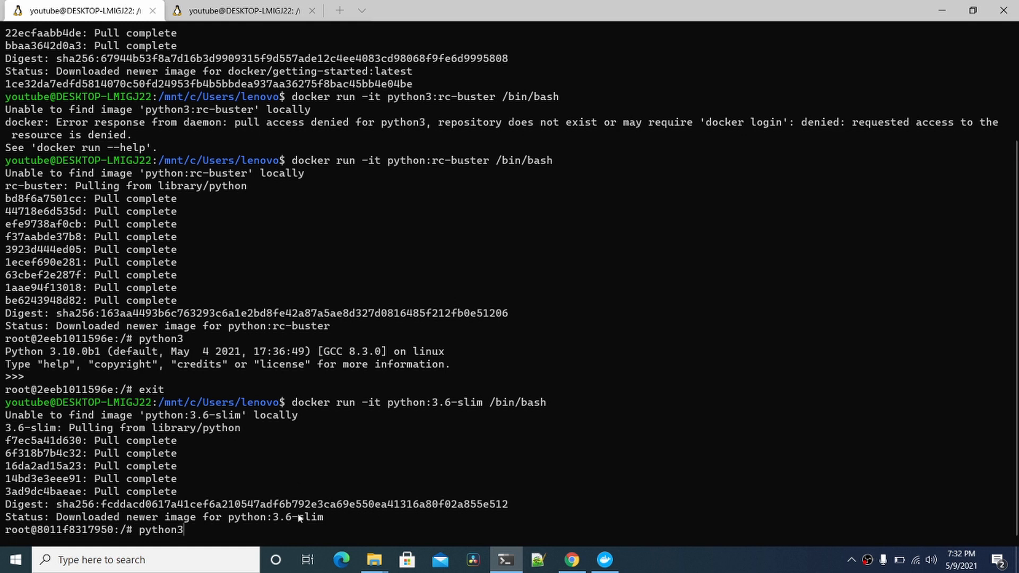
{"action": "key", "text": "Return"}
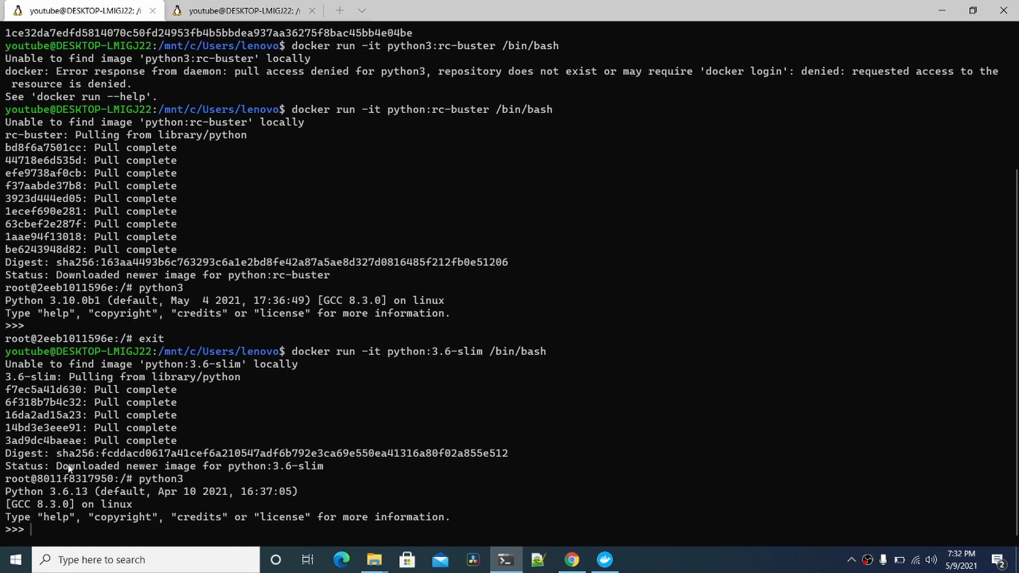
{"action": "mouse_move", "coordinate": [87, 499]}
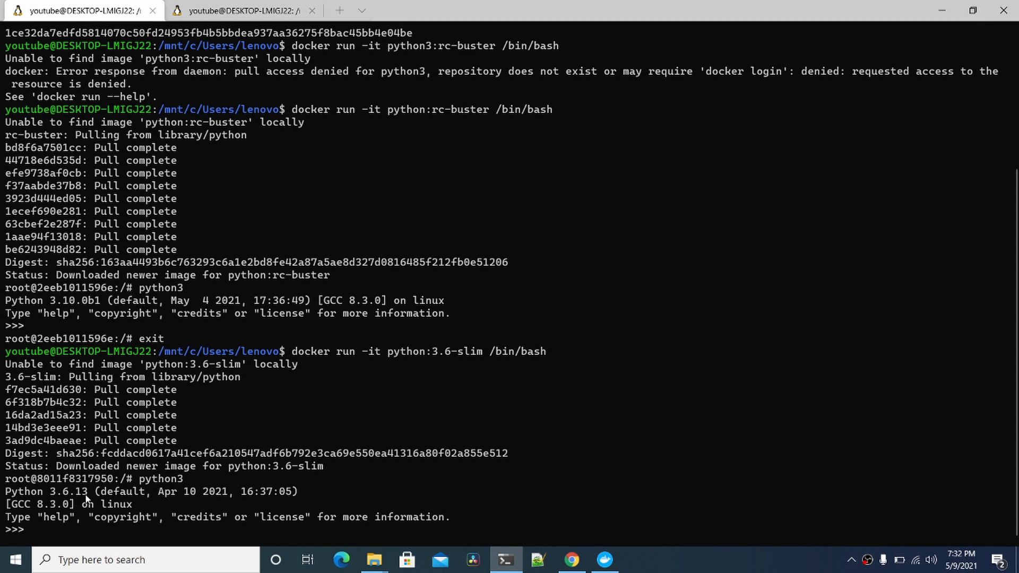
{"action": "mouse_move", "coordinate": [87, 479]}
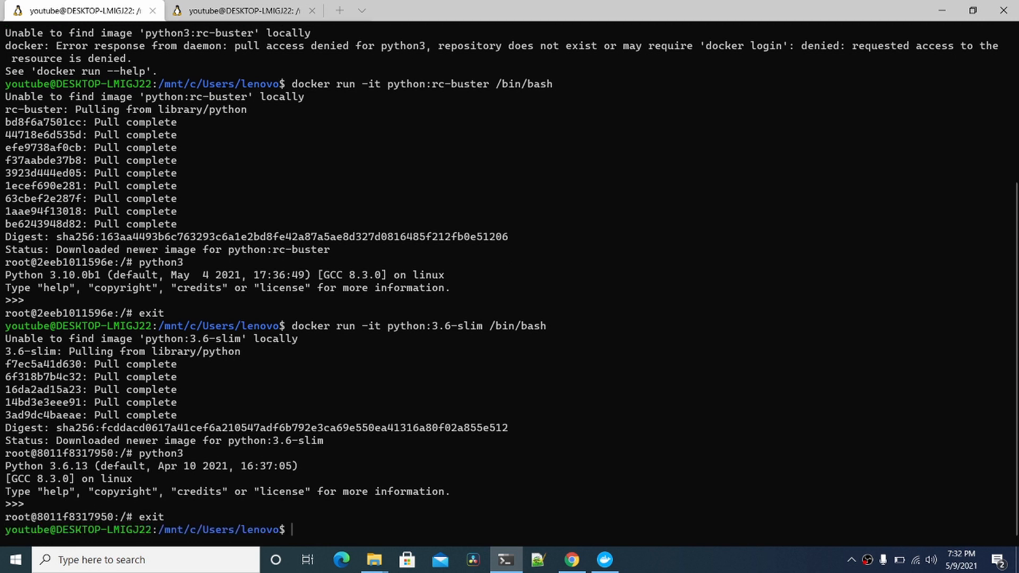
Run 'docker images' showing python rc-buster, 3.6-slim and getting-started, mark 3.6-slim, then switch to Chrome
{"action": "type", "text": "docker images"}
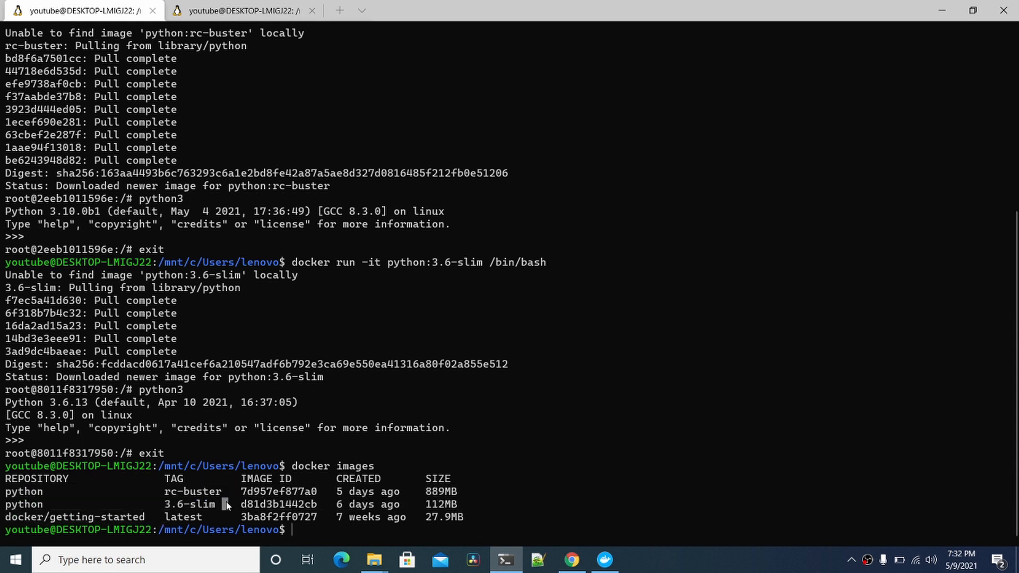
{"action": "double_click", "coordinate": [193, 491]}
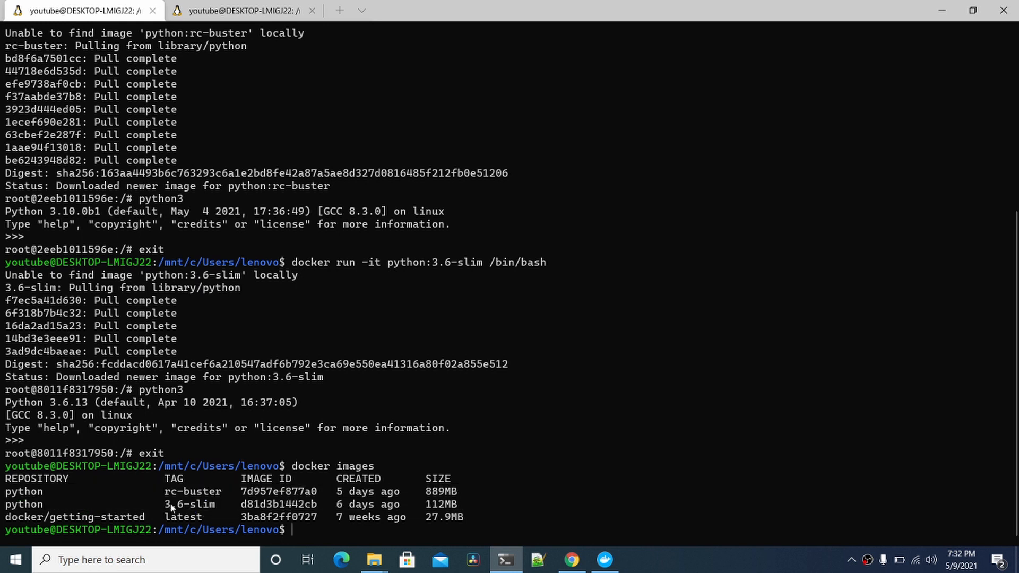
{"action": "key", "text": "alt+tab"}
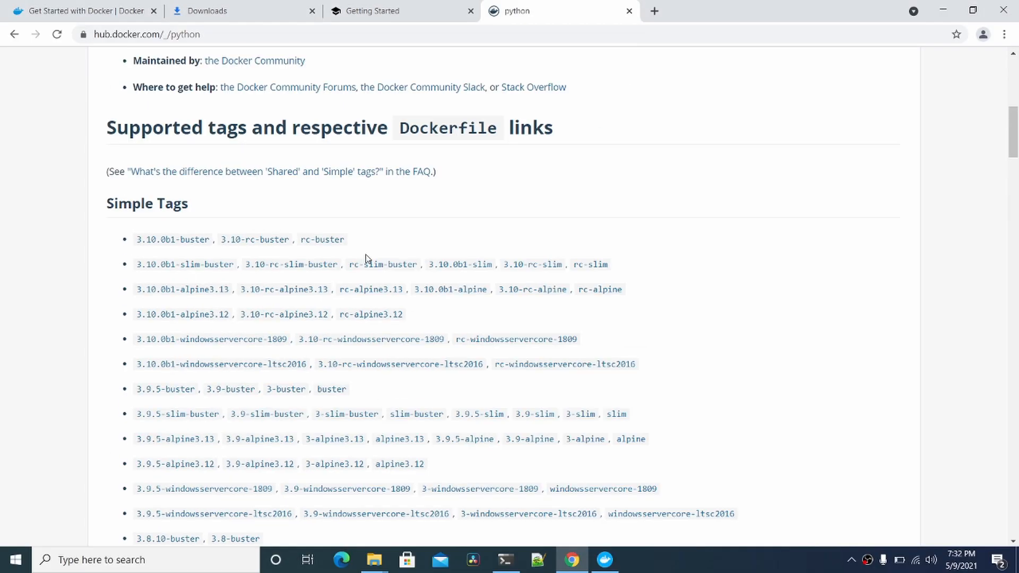
Scroll back up through the python Simple Tags list on Docker Hub
{"action": "scroll", "scroll_direction": "up", "scroll_amount": 3}
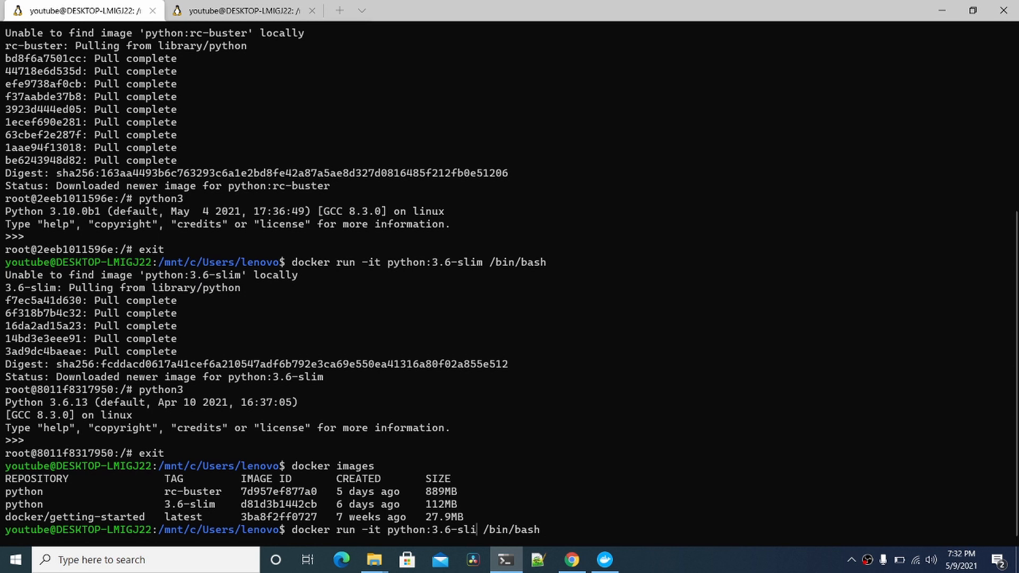
Run the python:rc-slim container, then list images showing rc-slim with rc-buster, 3.6-slim and getting-started
{"action": "key", "text": "Enter"}
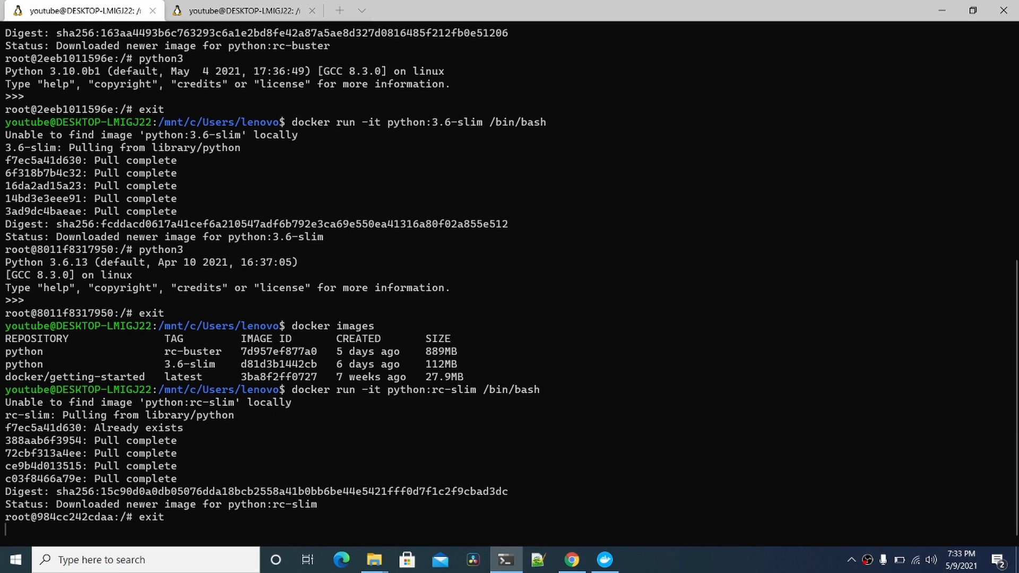
{"action": "type", "text": "docker images"}
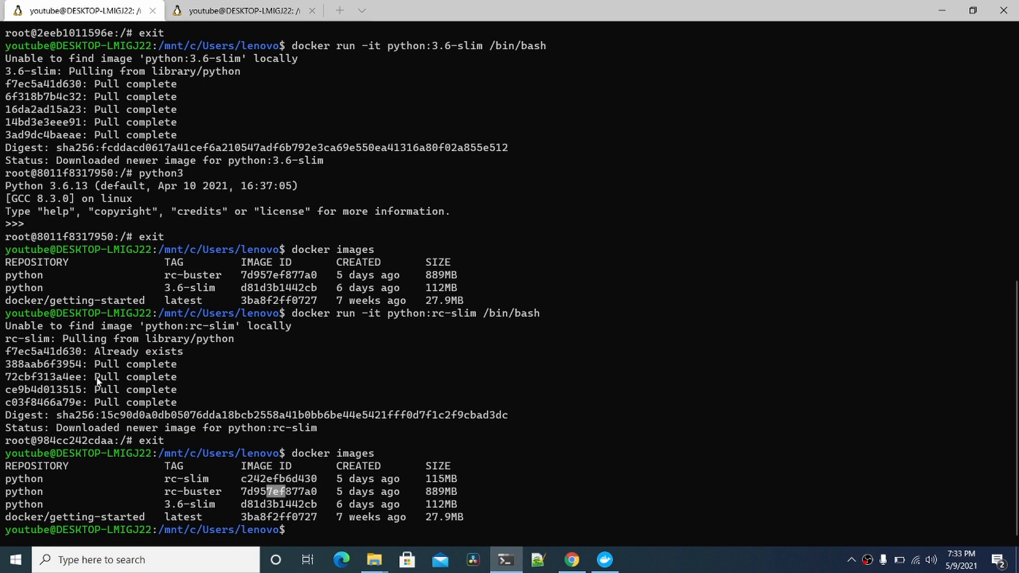
{"action": "mouse_move", "coordinate": [219, 492]}
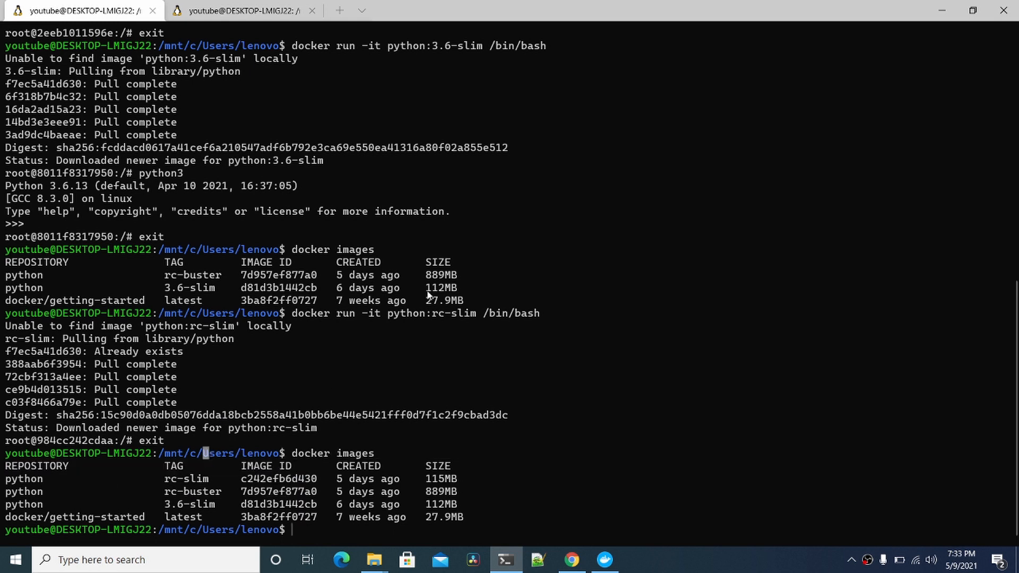
{"action": "mouse_move", "coordinate": [560, 224]}
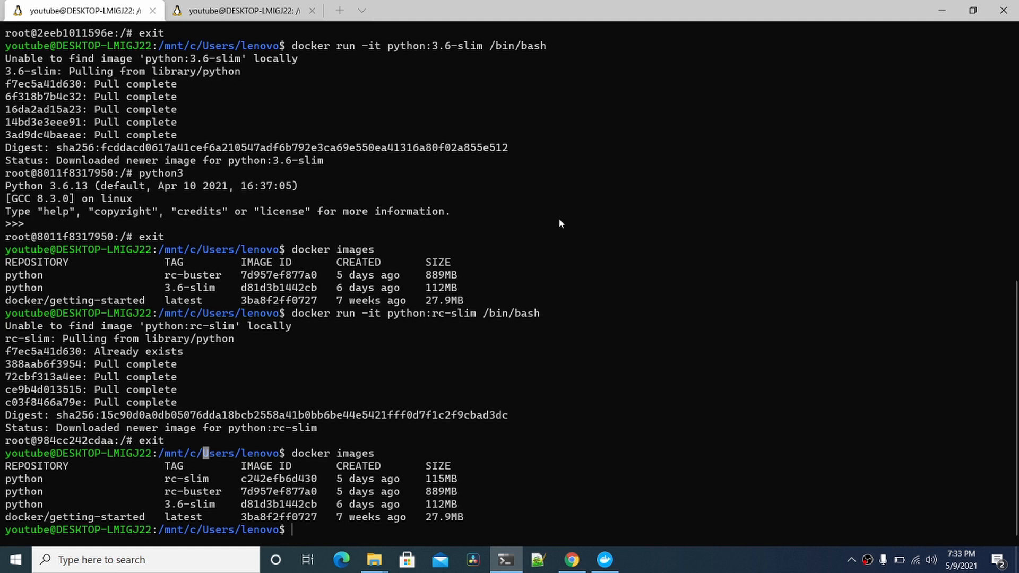